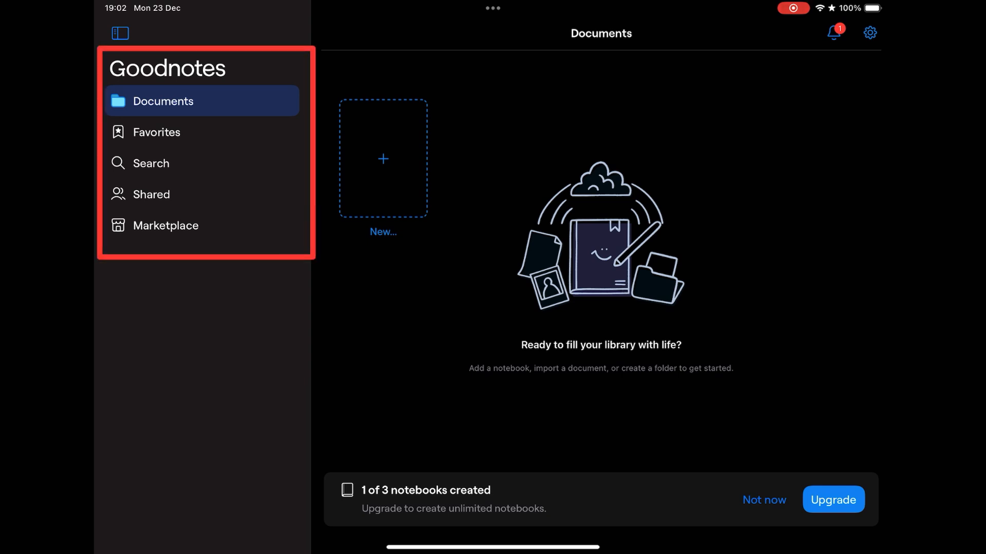
# - Show the new-item creation choices over the empty Documents library
pyautogui.click(156, 133)
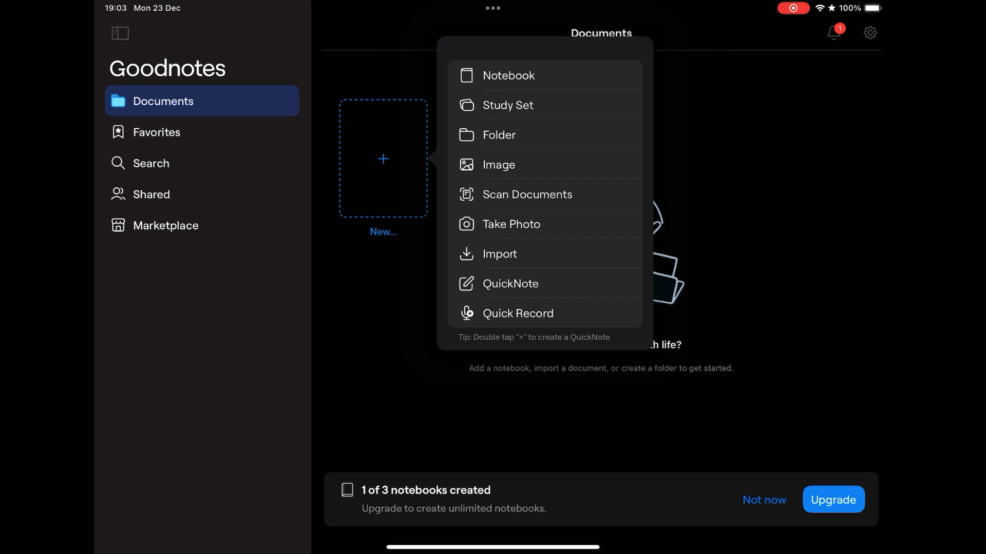
# - Create an Untitled Notebook with default settings after browsing the language list
pyautogui.click(510, 75)
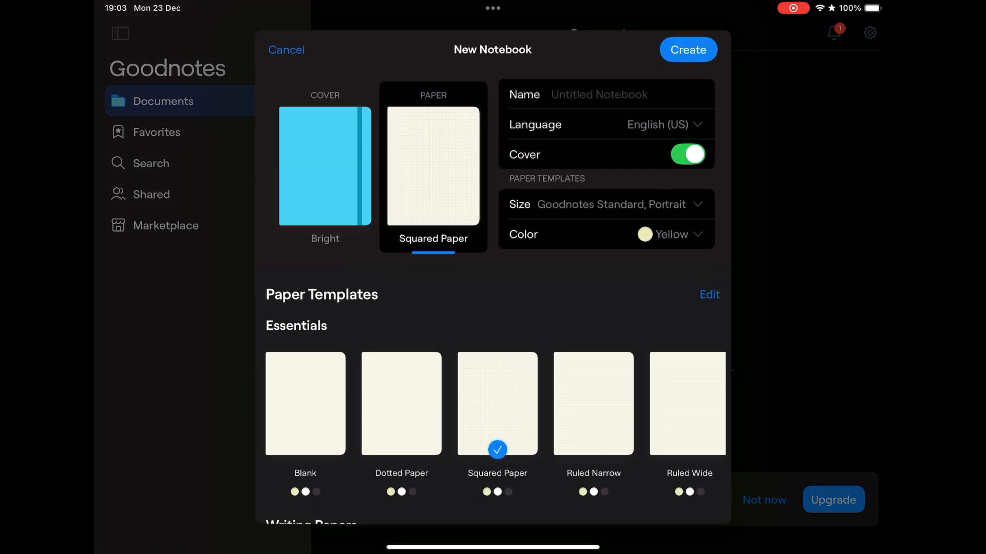
pyautogui.click(656, 125)
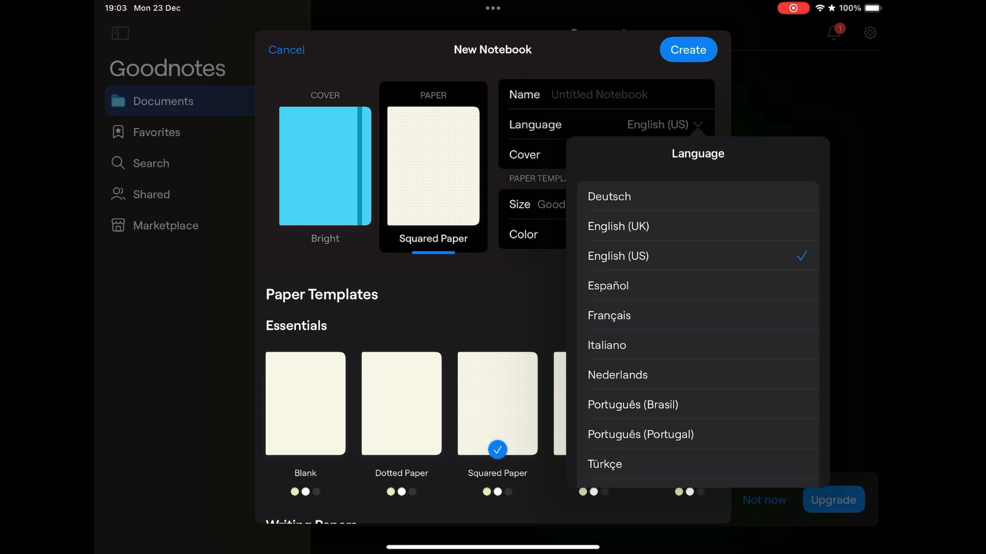
pyautogui.scroll(-3)
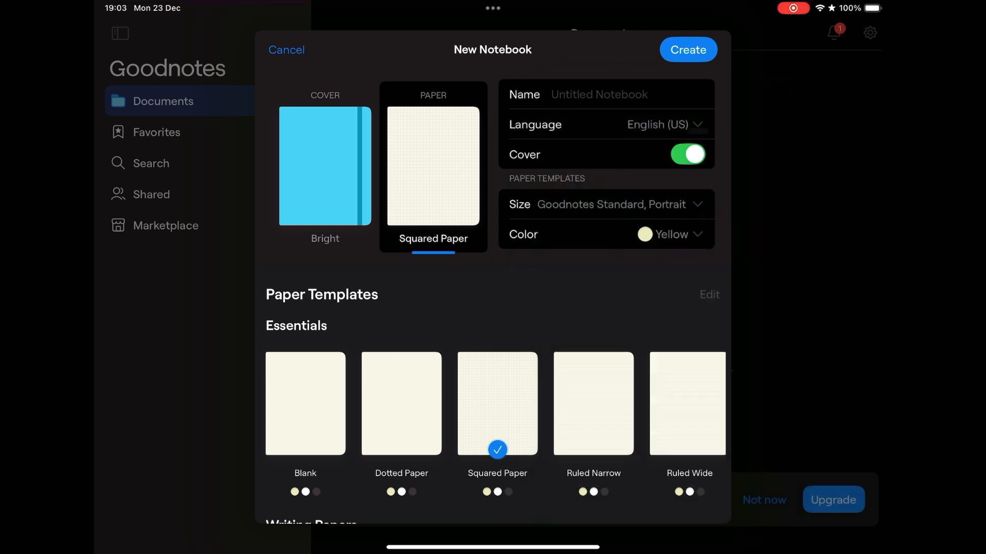
pyautogui.click(687, 49)
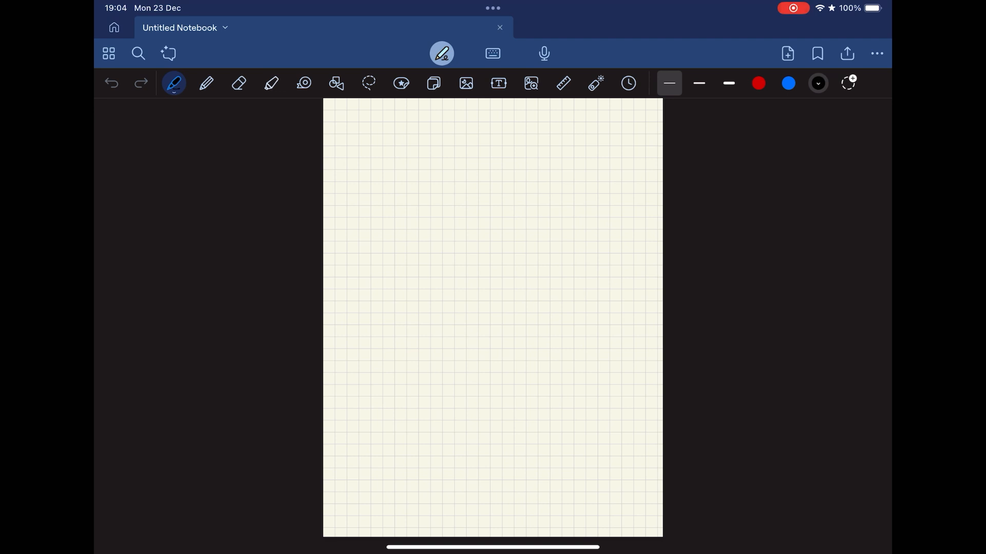
pyautogui.click(174, 82)
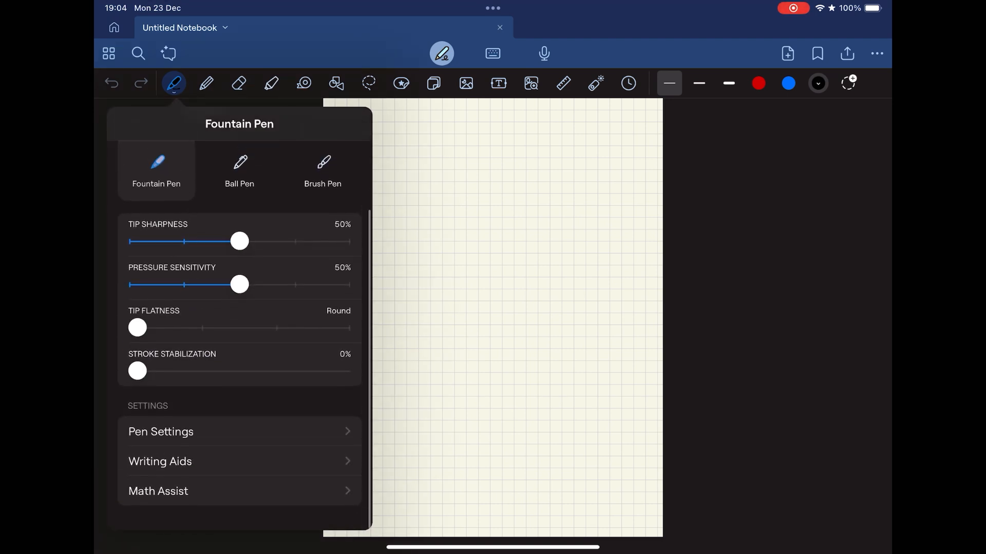
pyautogui.click(206, 82)
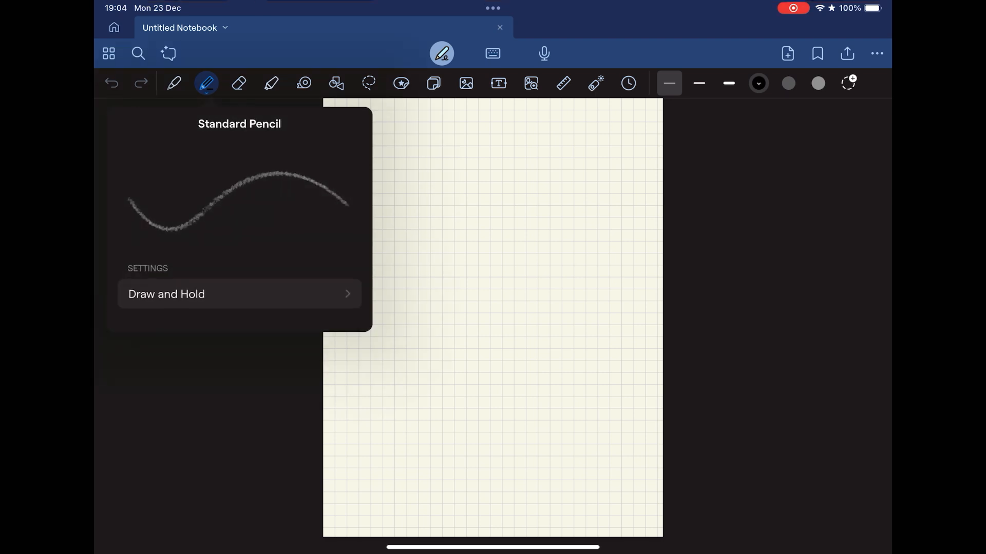
pyautogui.click(238, 82)
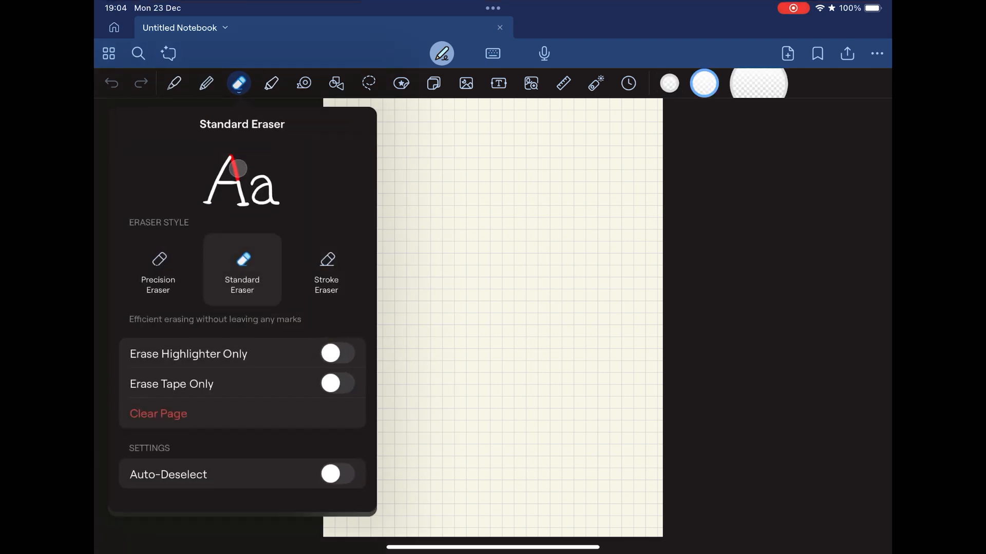
pyautogui.click(238, 82)
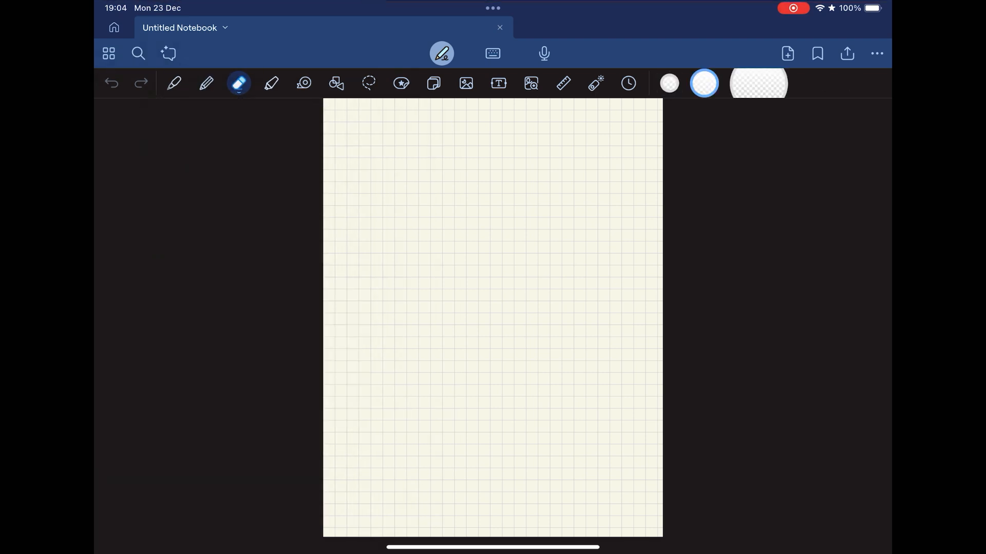
pyautogui.click(271, 83)
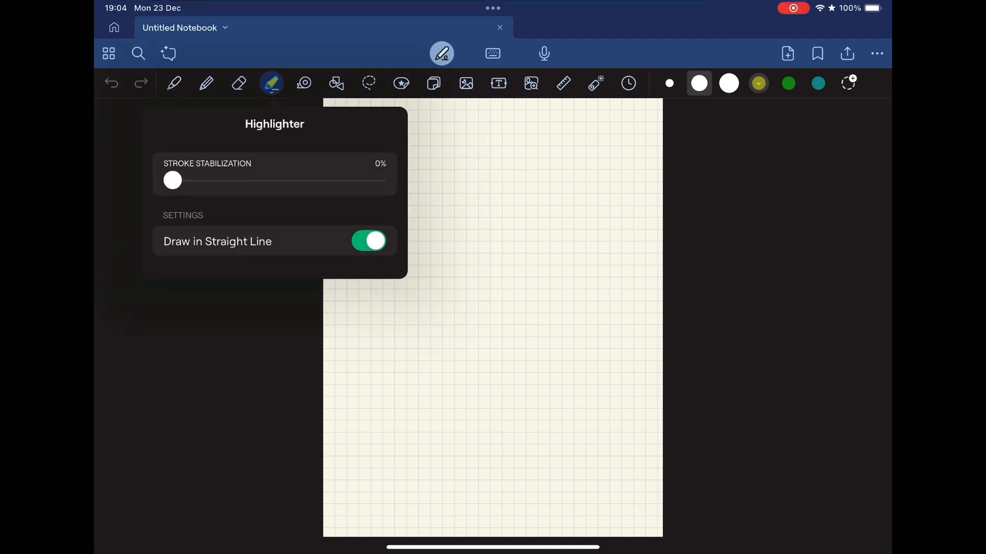
pyautogui.click(303, 83)
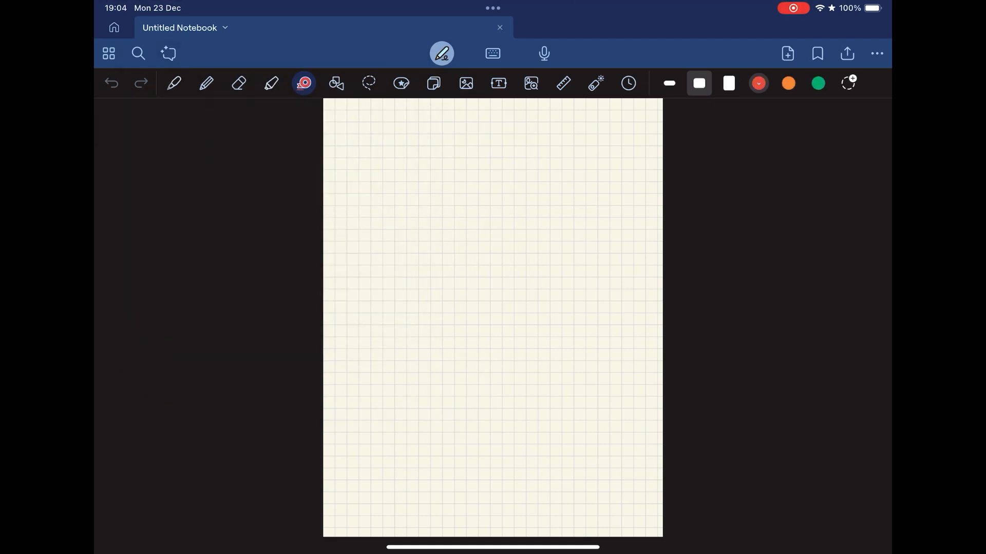
pyautogui.click(336, 82)
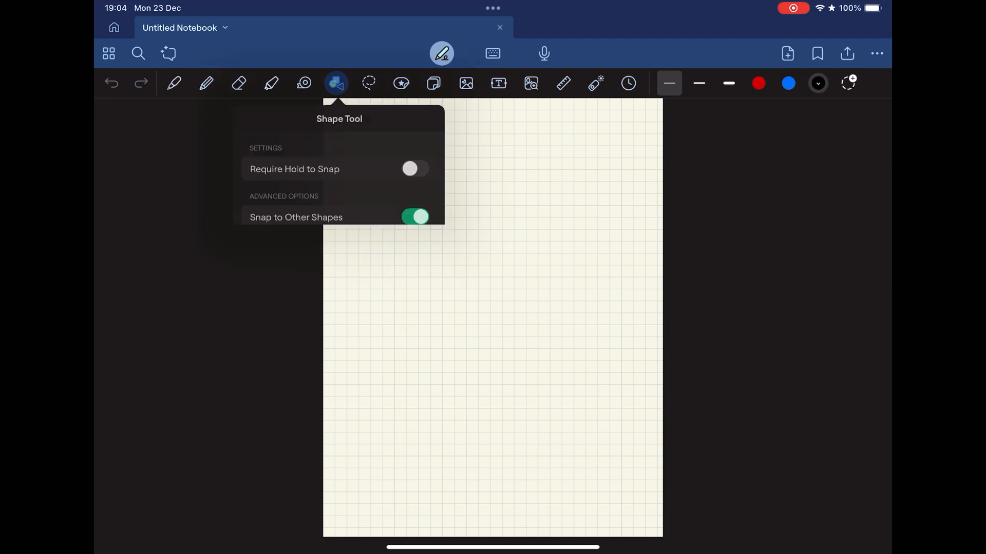
pyautogui.click(369, 83)
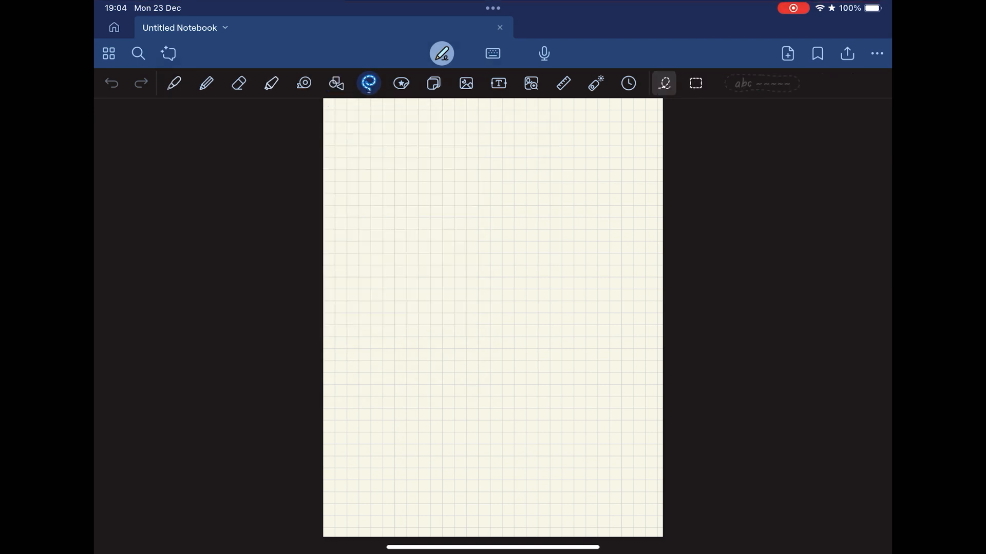
pyautogui.click(402, 83)
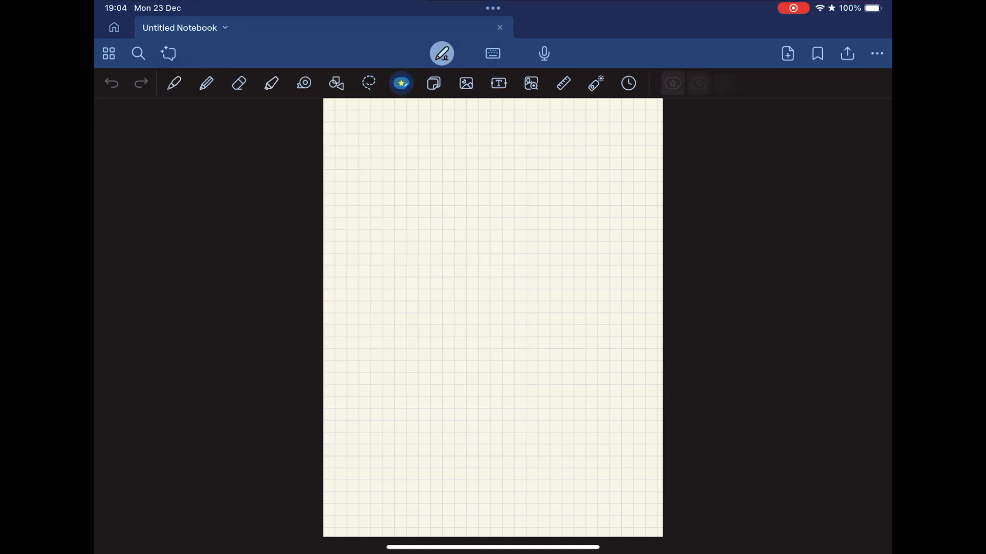
pyautogui.click(400, 82)
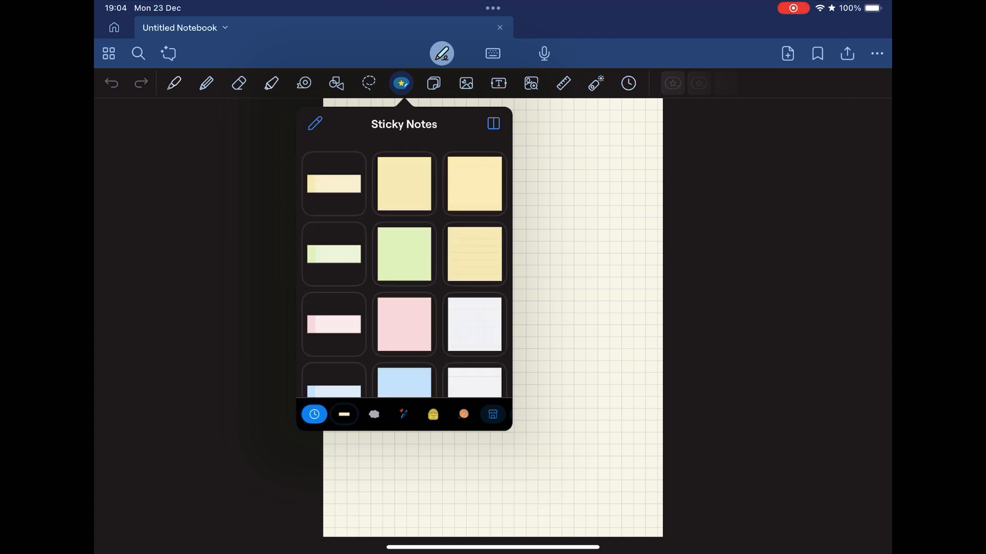
pyautogui.click(432, 413)
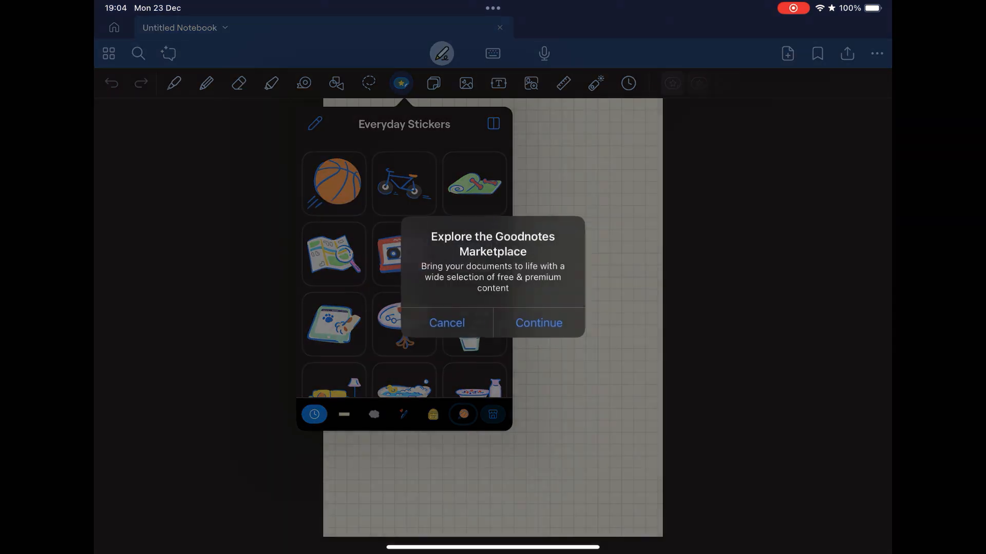
pyautogui.click(447, 322)
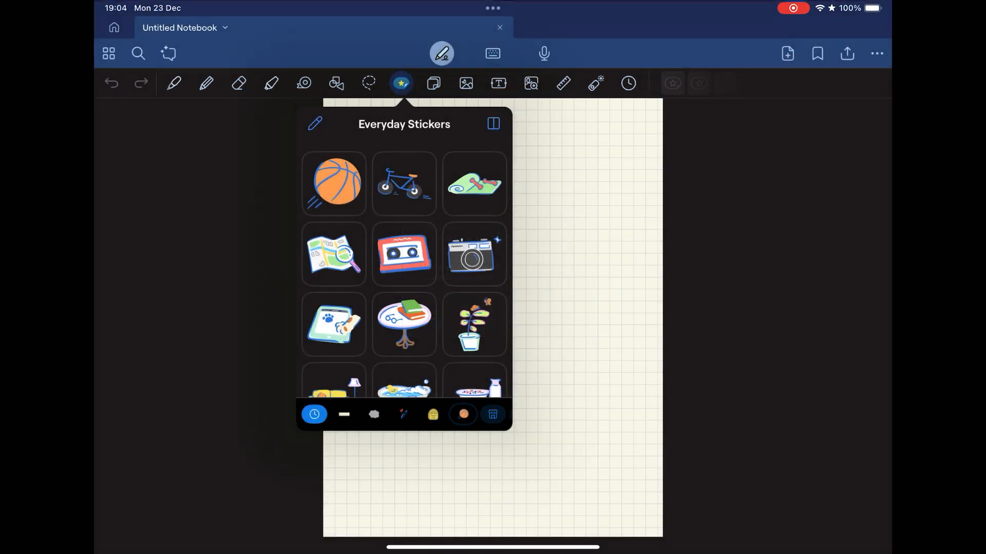
pyautogui.click(434, 84)
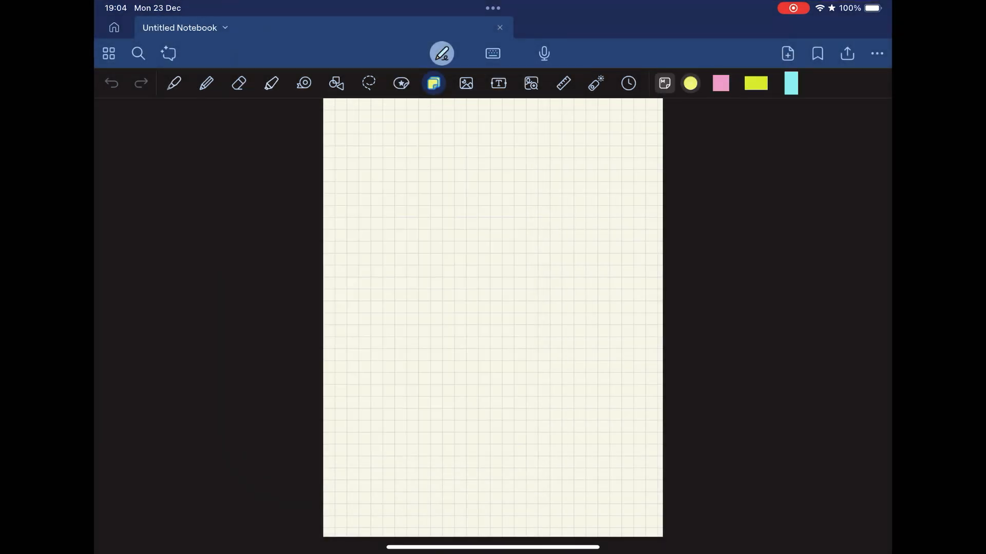
pyautogui.click(498, 82)
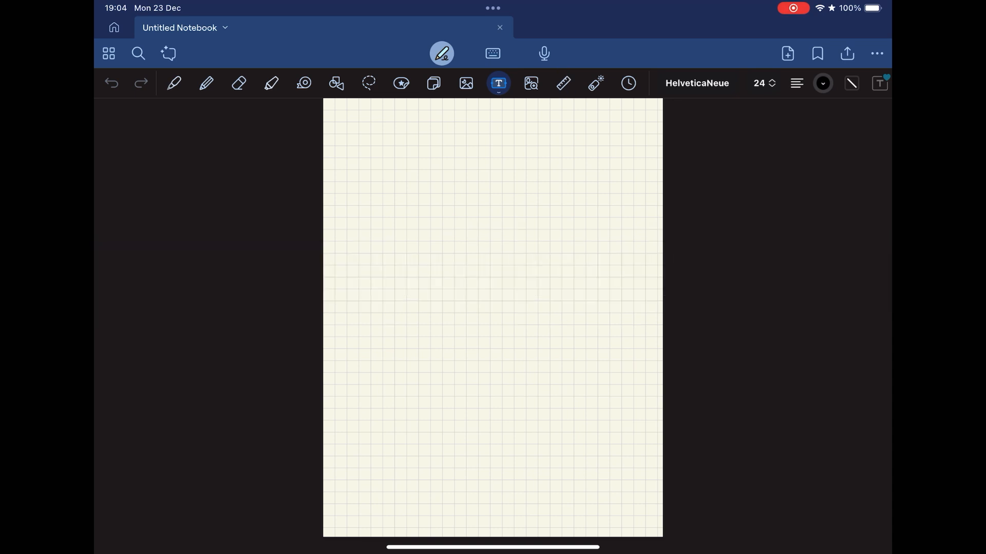
# - Try typing mode and audio recording, answer the microphone prompt, and show the More options
pyautogui.click(491, 52)
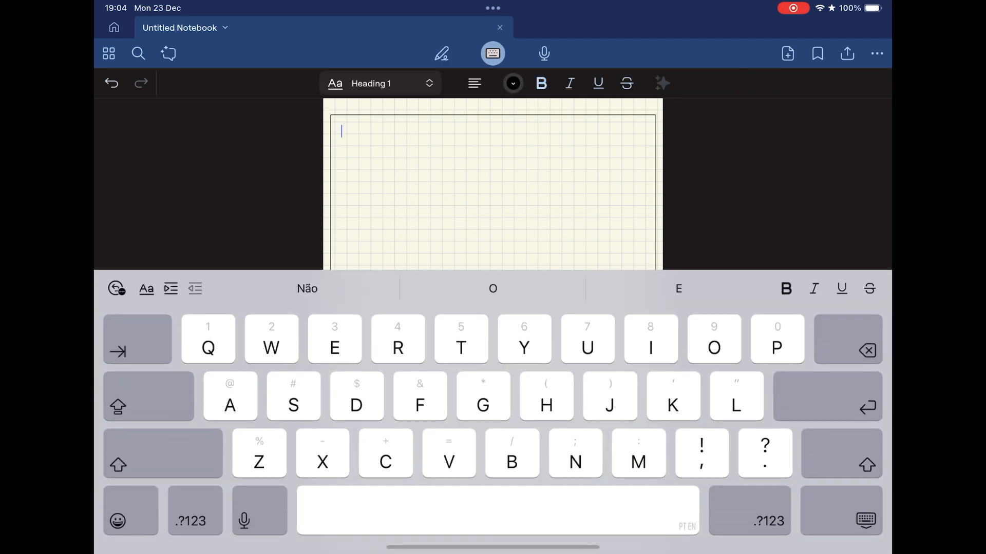
pyautogui.click(491, 52)
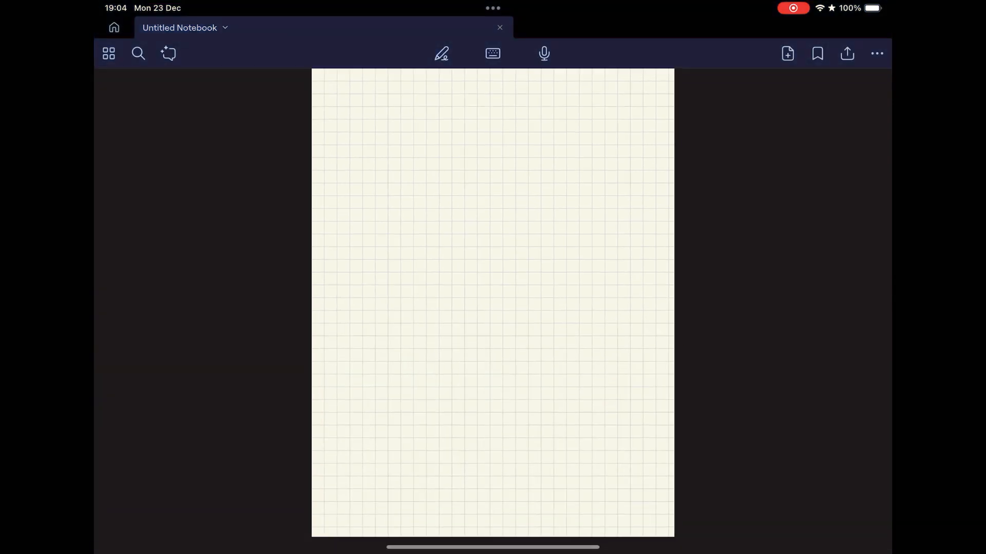
pyautogui.click(543, 52)
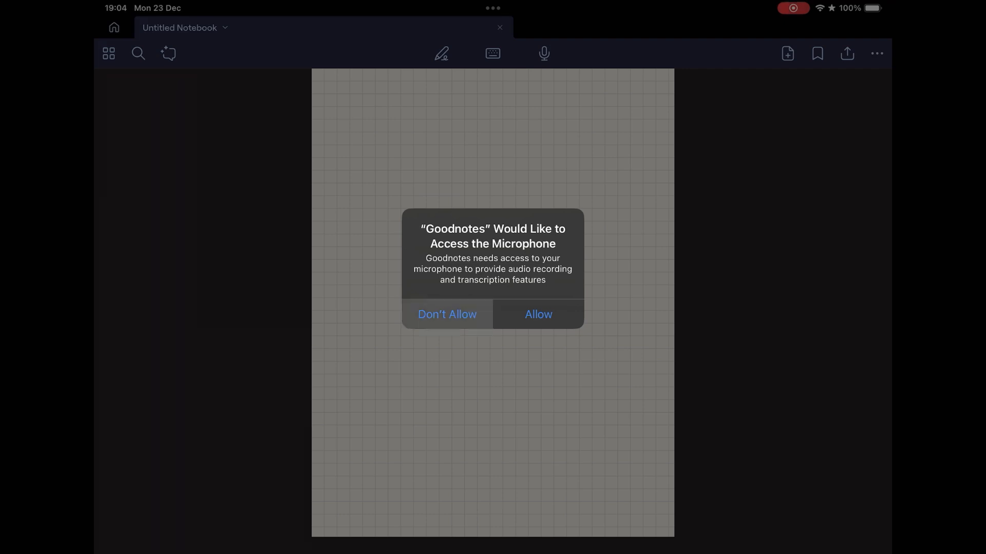
pyautogui.click(447, 314)
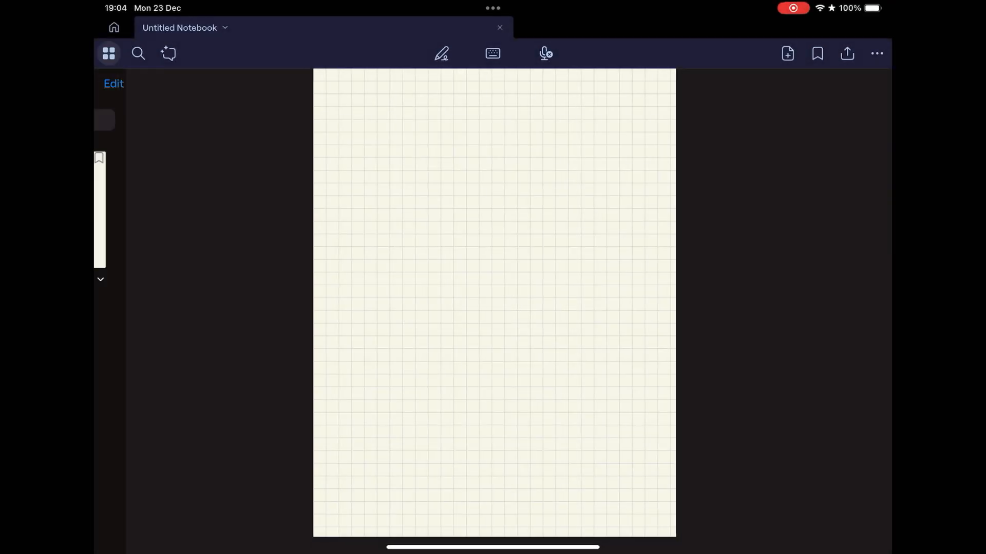
pyautogui.click(108, 54)
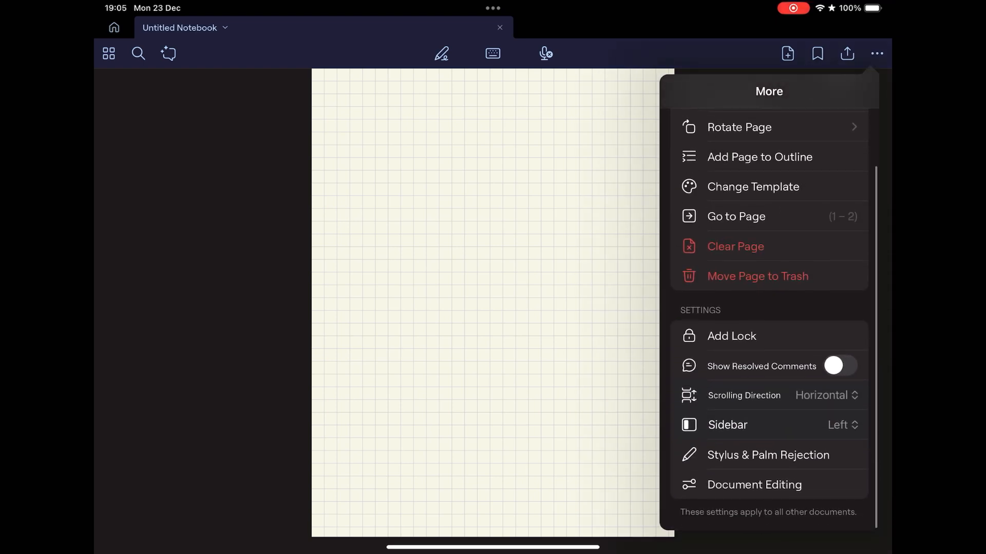
# - Scroll through the More menu's page and document options before leaving Goodnotes
pyautogui.scroll(-3)
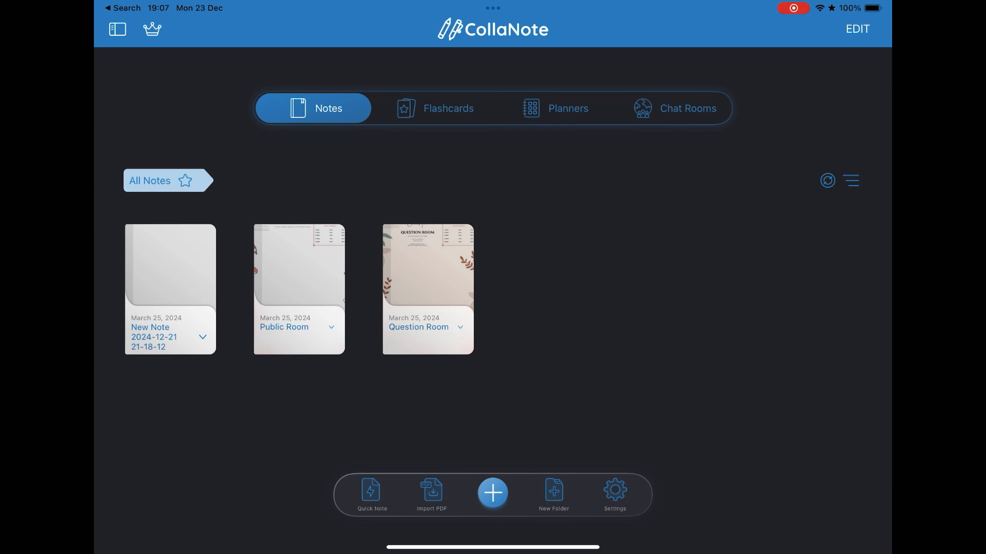
# - Browse CollaNote's Flashcards, Planners and Chat Rooms sections and return to the Notes library
pyautogui.click(432, 108)
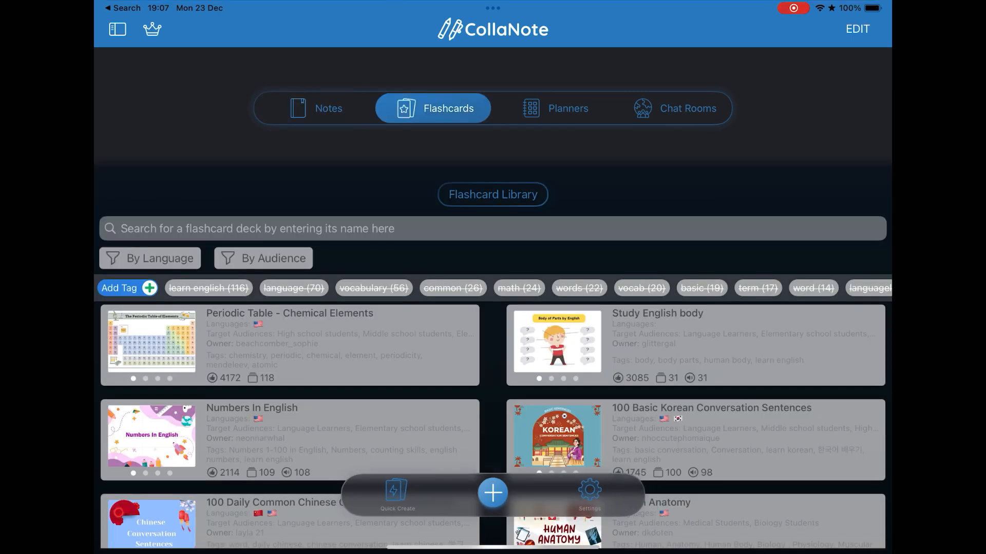
pyautogui.scroll(-3)
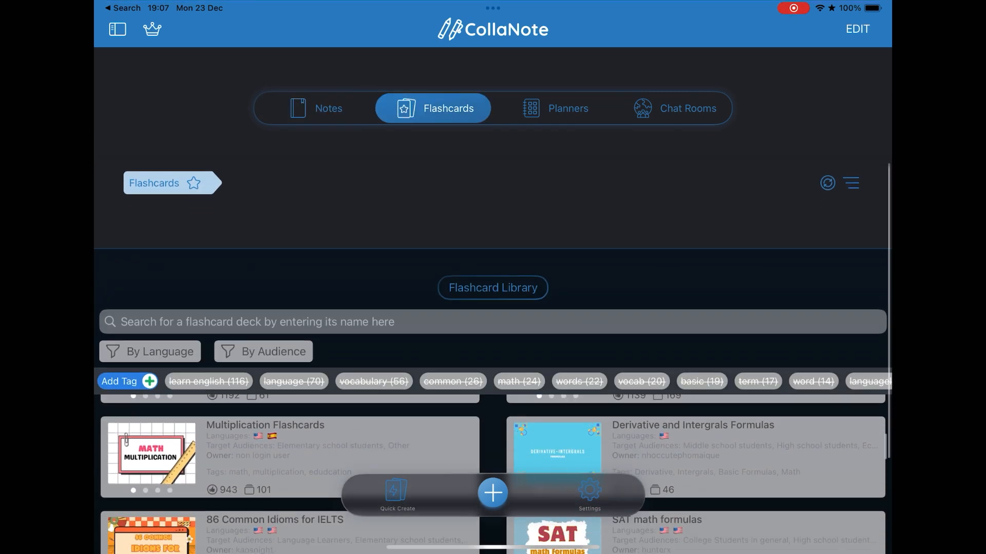
pyautogui.click(552, 108)
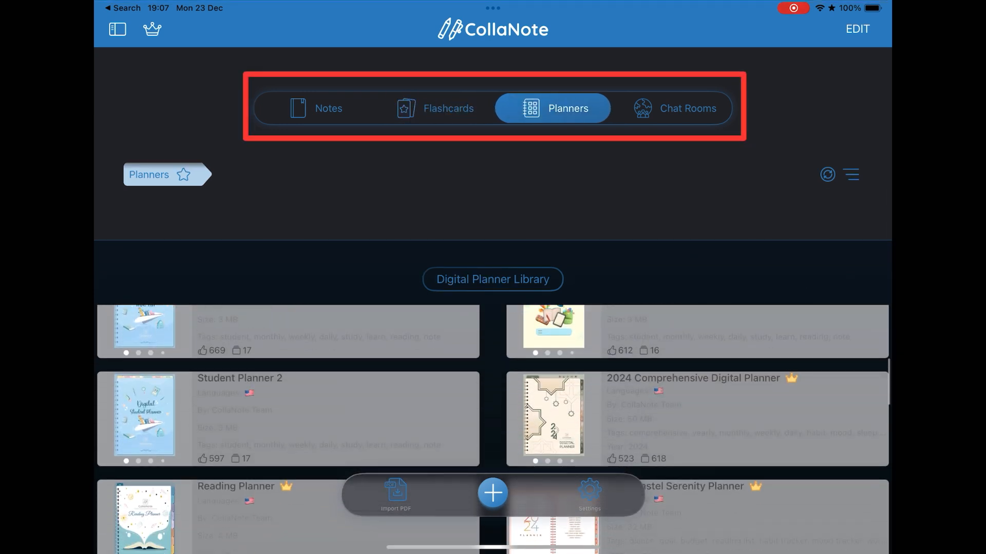
pyautogui.click(687, 108)
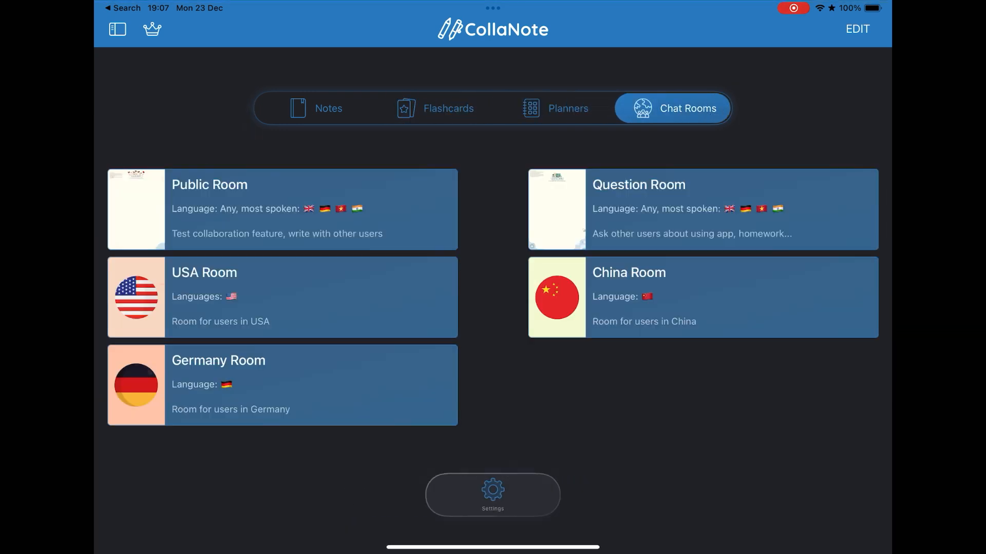
pyautogui.click(313, 107)
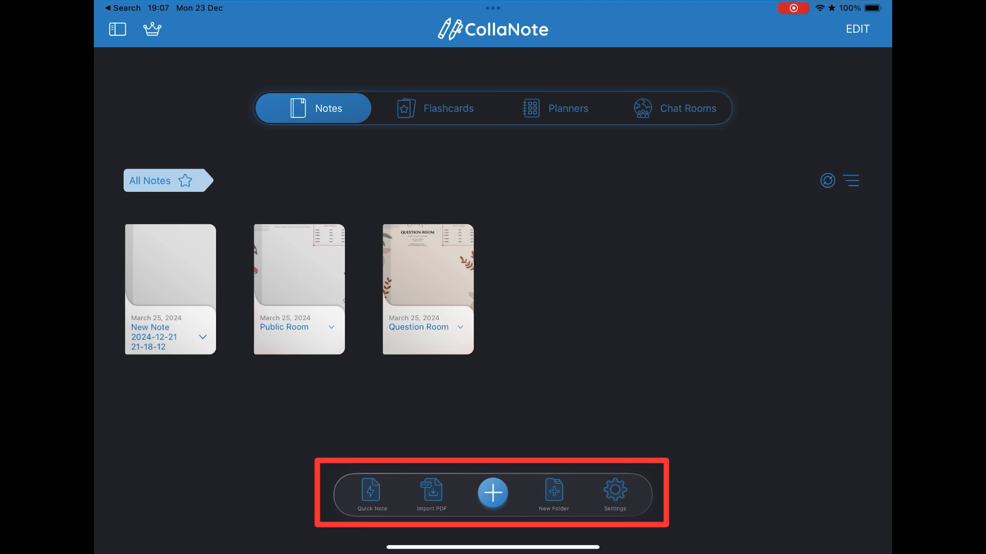
pyautogui.click(613, 494)
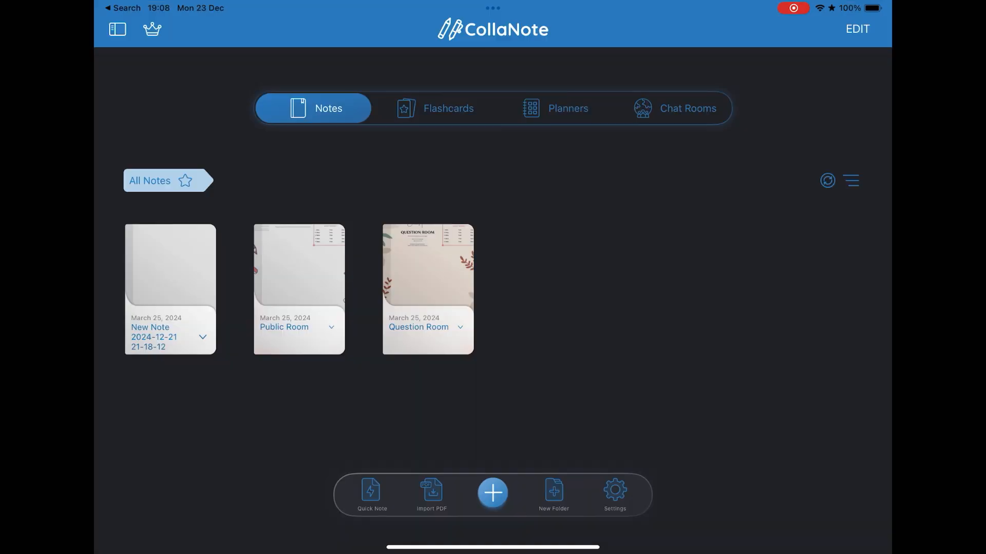
# - Create a new CollaNote note on white paper after browsing the paper styles
pyautogui.click(492, 493)
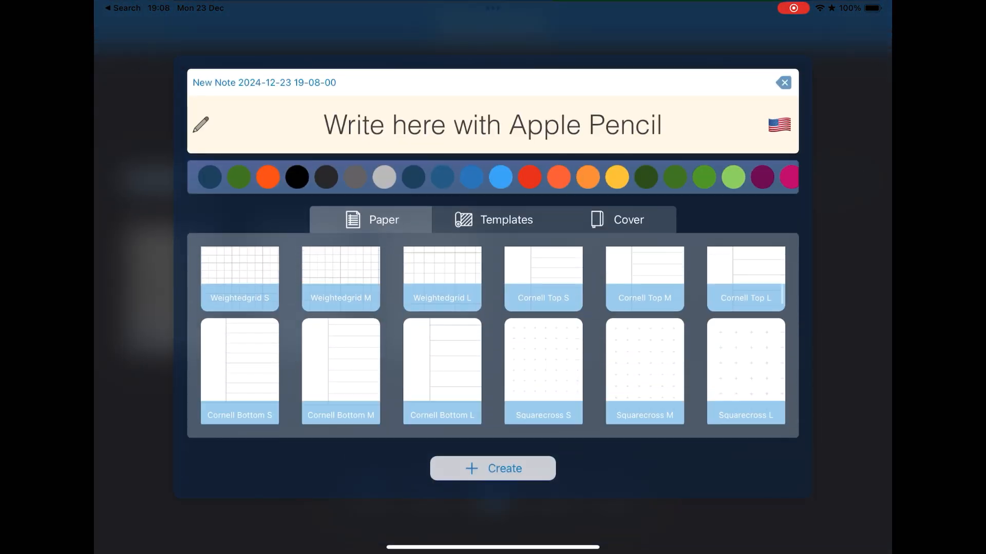
pyautogui.scroll(-3)
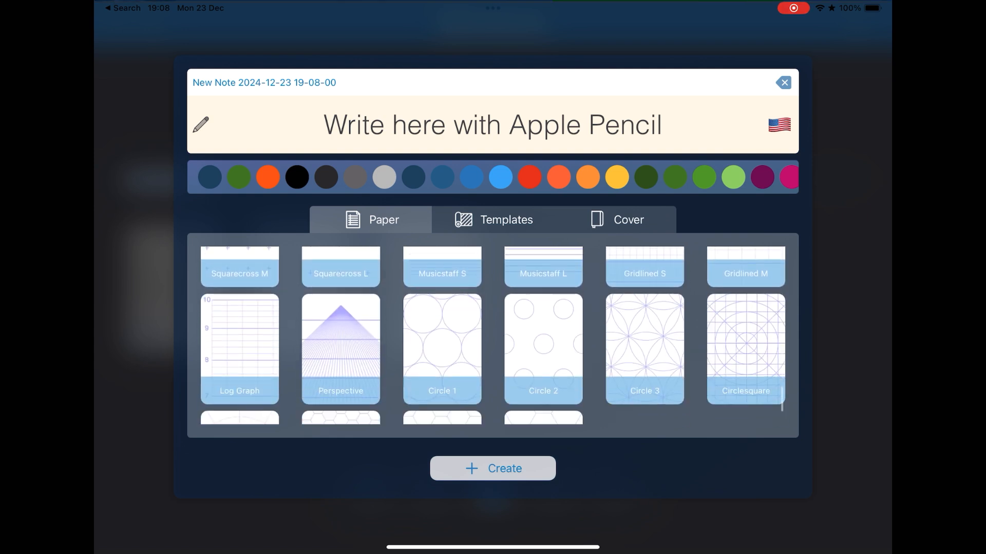
pyautogui.click(492, 476)
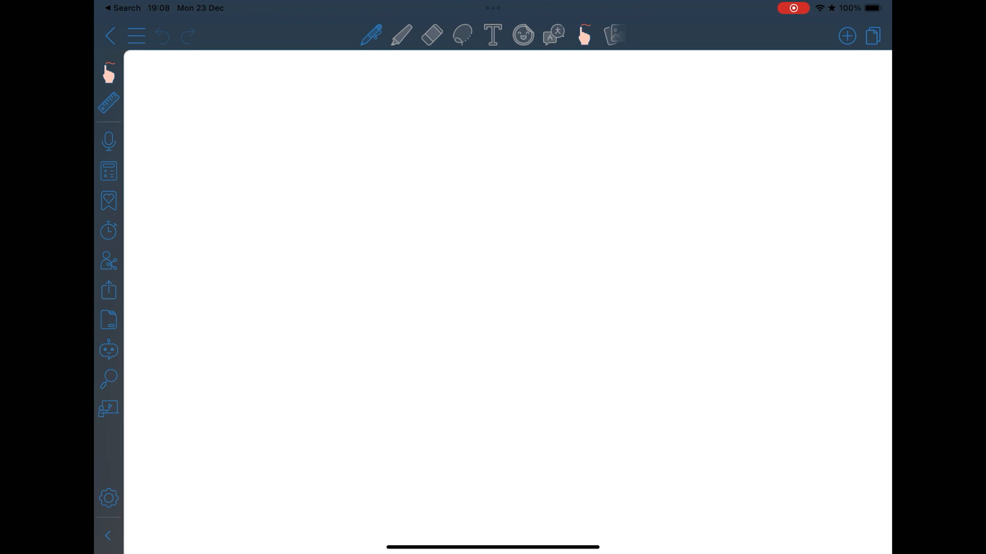
# - Try the marker and its settings, the eraser, and place then remove the ruler
pyautogui.click(371, 35)
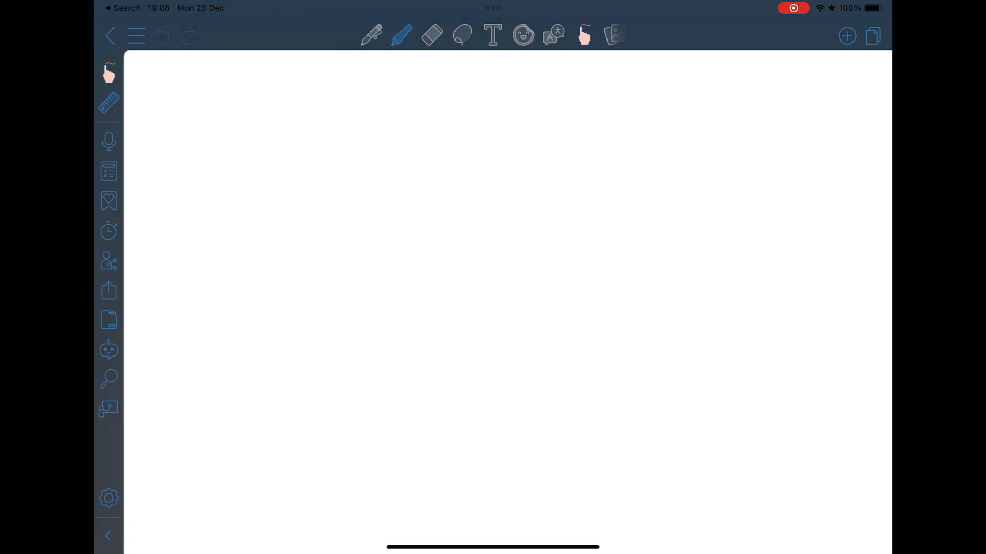
pyautogui.click(402, 35)
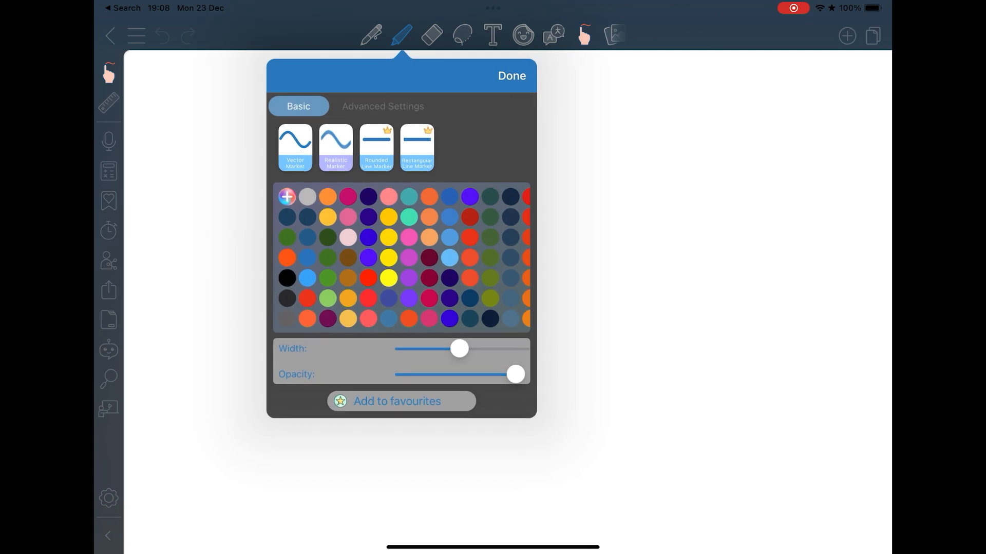
pyautogui.click(510, 75)
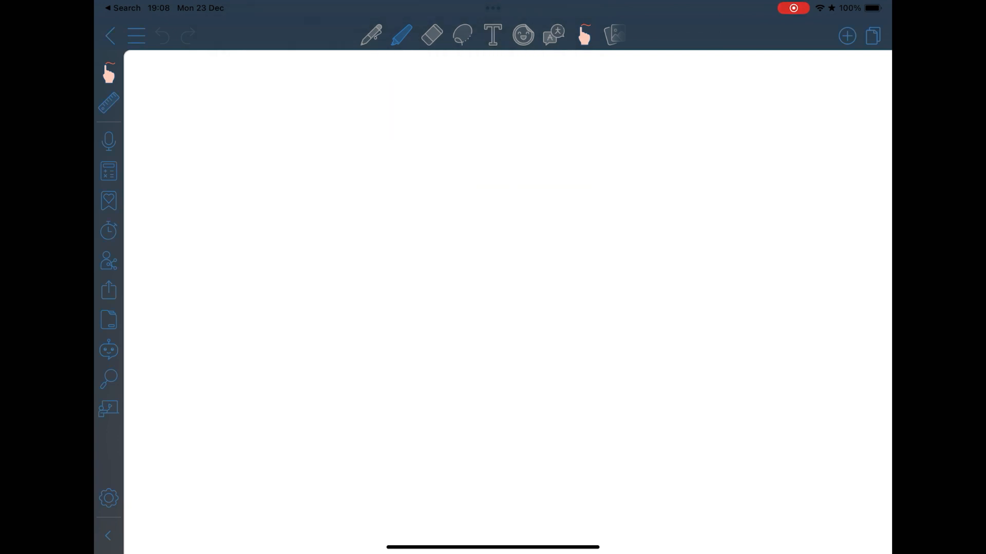
pyautogui.click(432, 35)
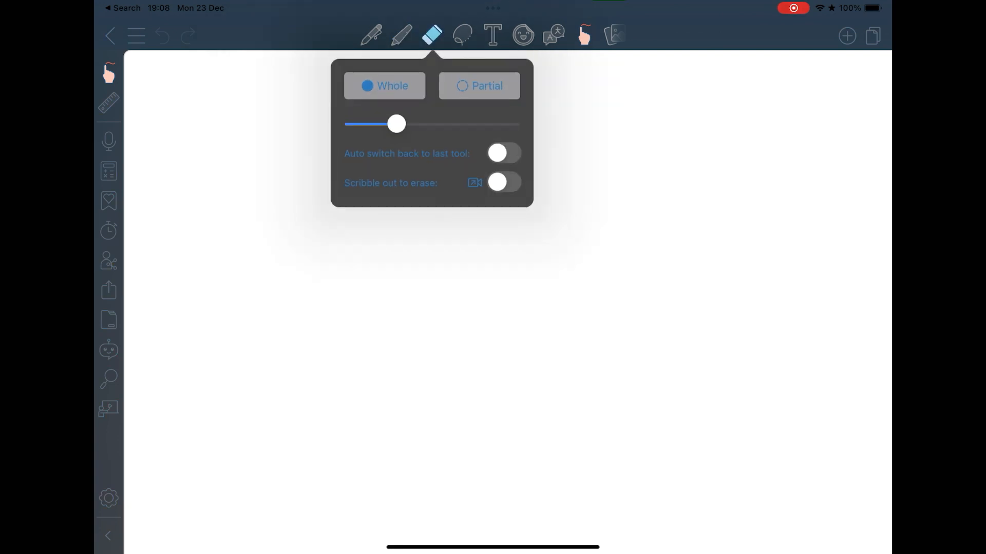
pyautogui.click(461, 35)
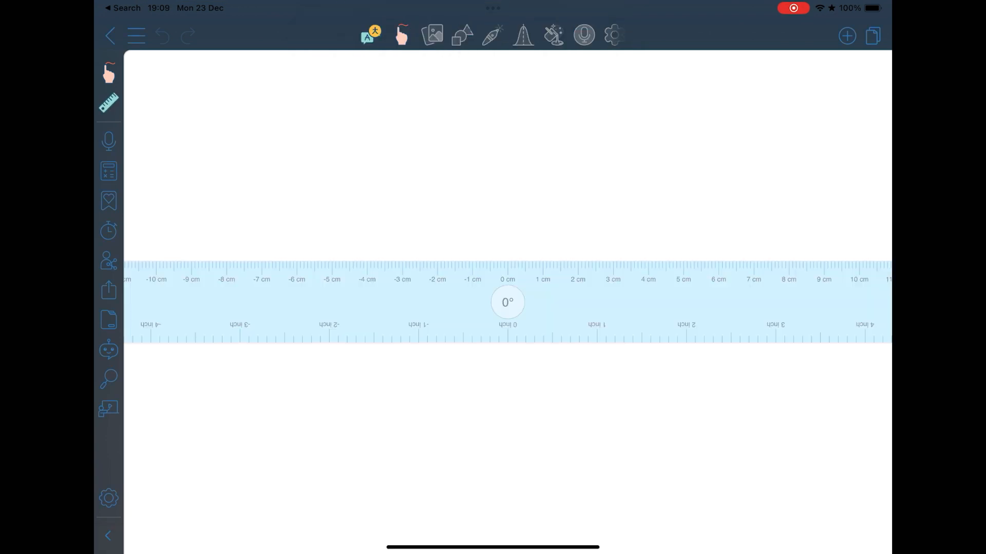
pyautogui.click(107, 103)
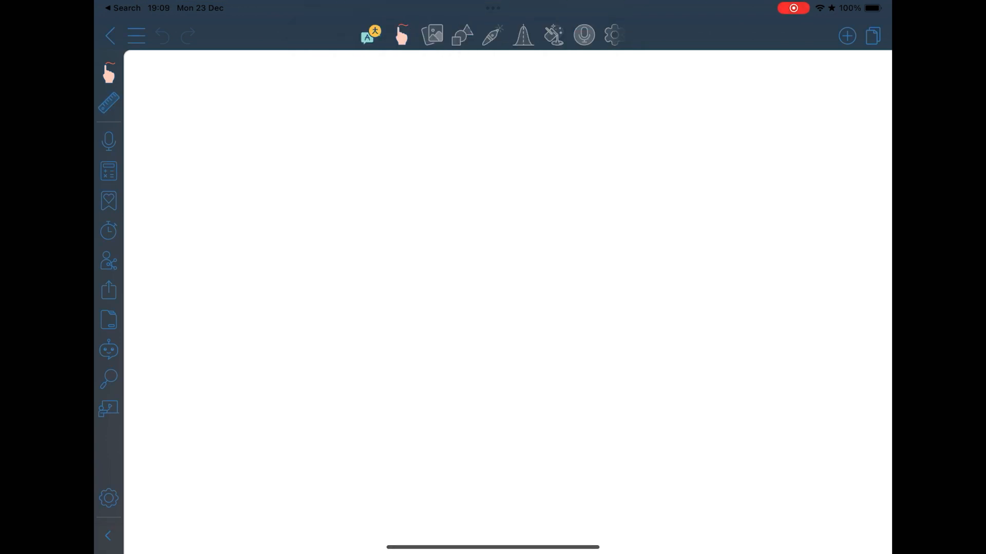
# - Try the handwriting calculator and AI chat, then return to the library and its storage sidebar
pyautogui.click(107, 231)
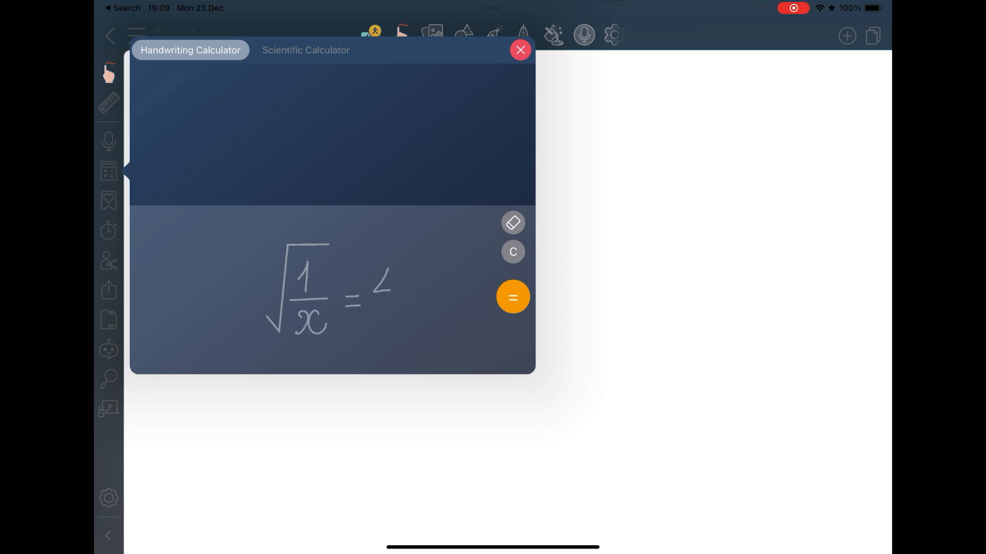
pyautogui.click(520, 50)
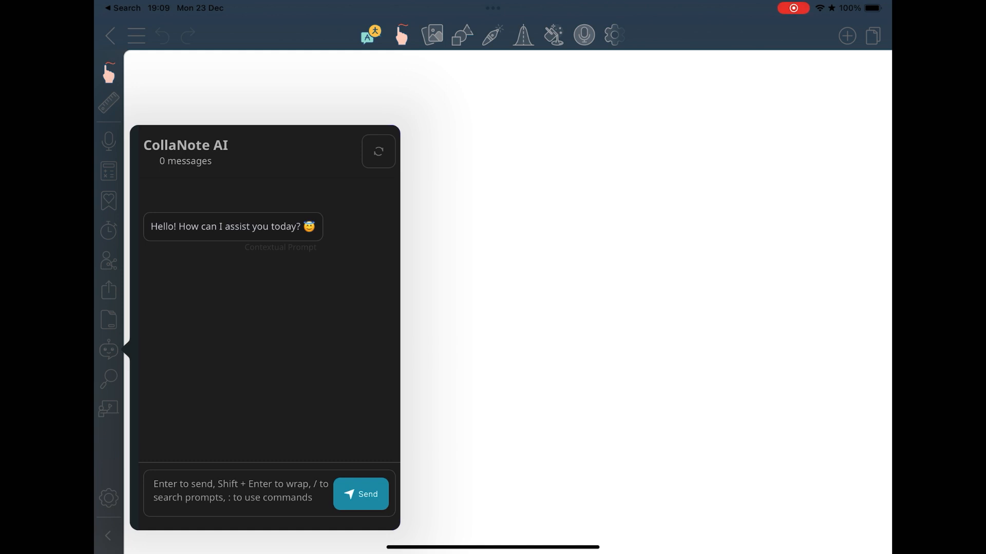
pyautogui.click(108, 350)
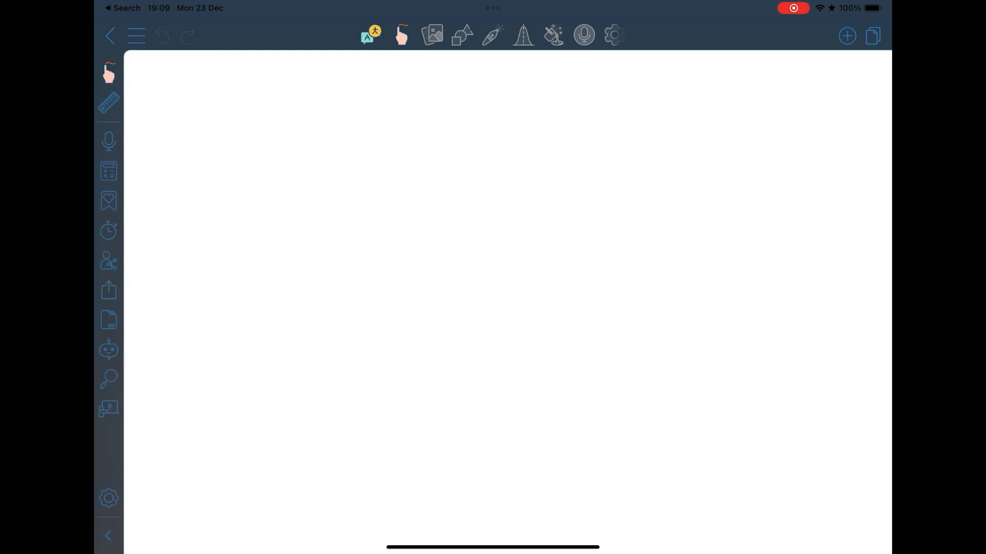
pyautogui.click(110, 35)
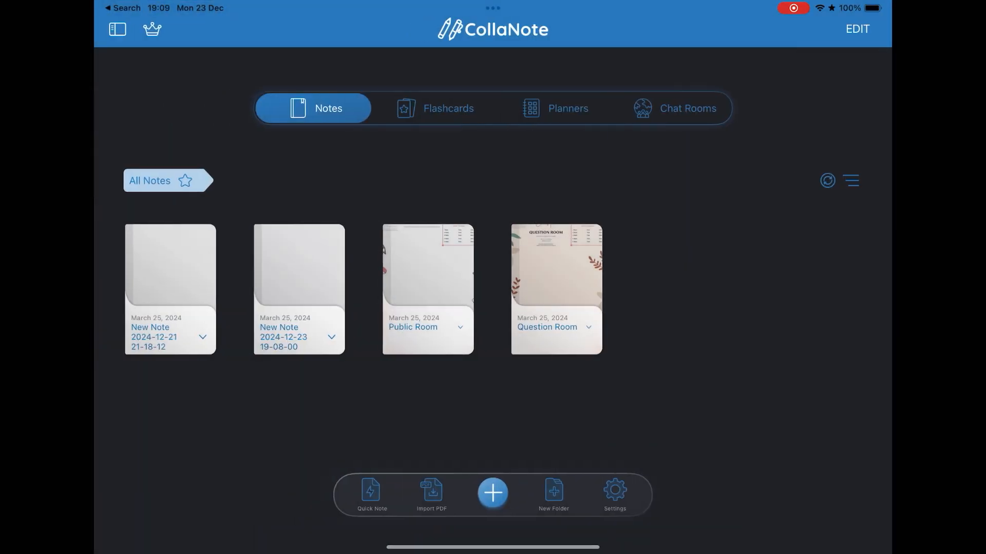
pyautogui.click(117, 29)
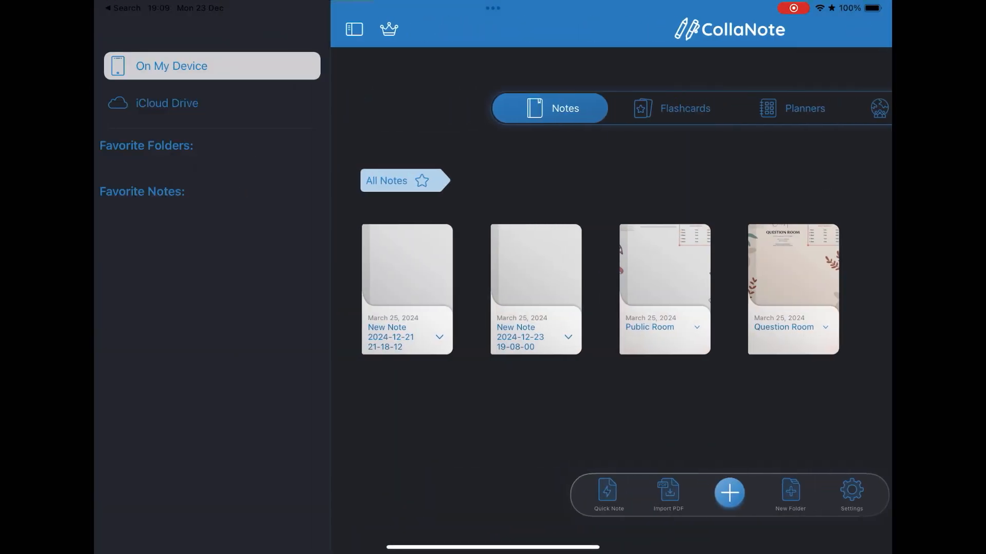
pyautogui.click(388, 30)
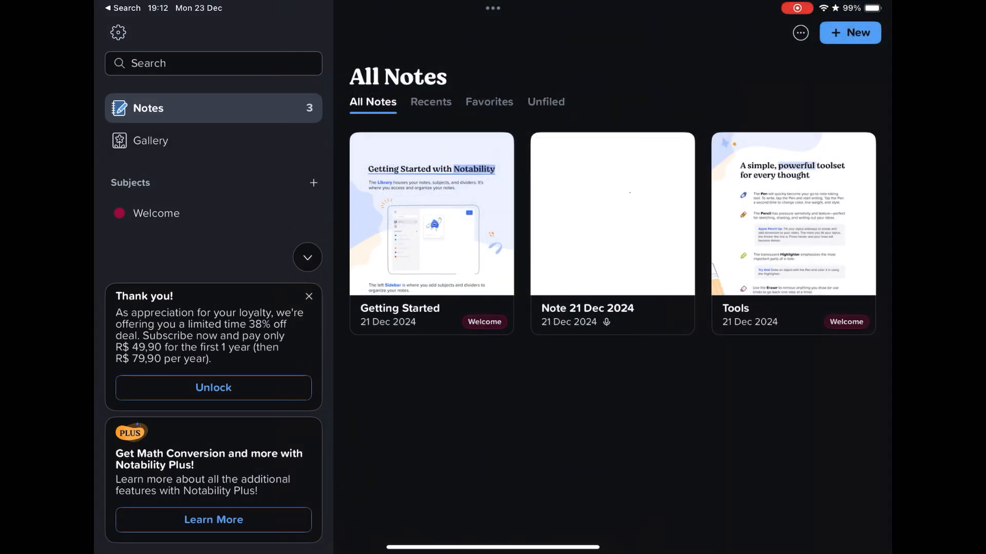
# - Browse Notability's template Gallery, return to Notes and start a new blank note
pyautogui.click(150, 141)
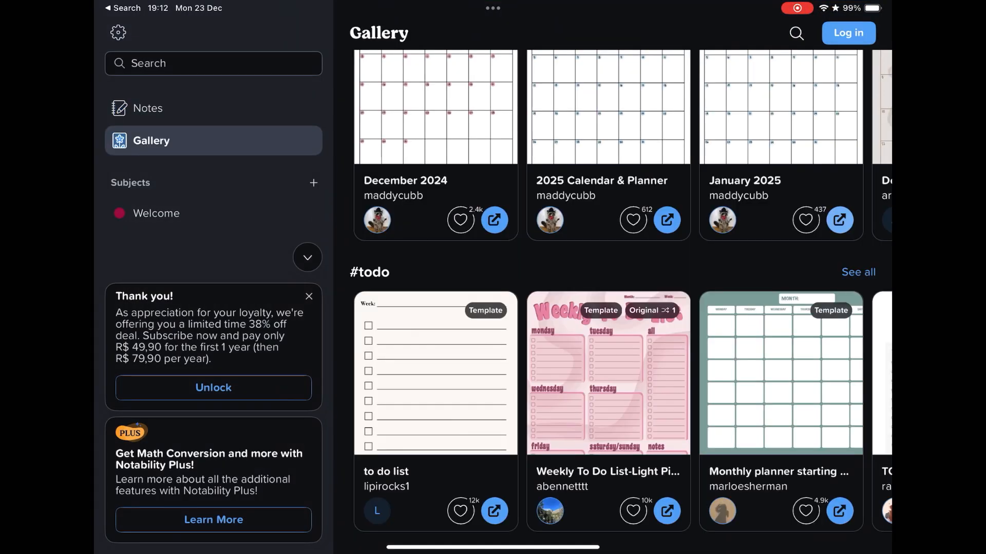
pyautogui.scroll(-3)
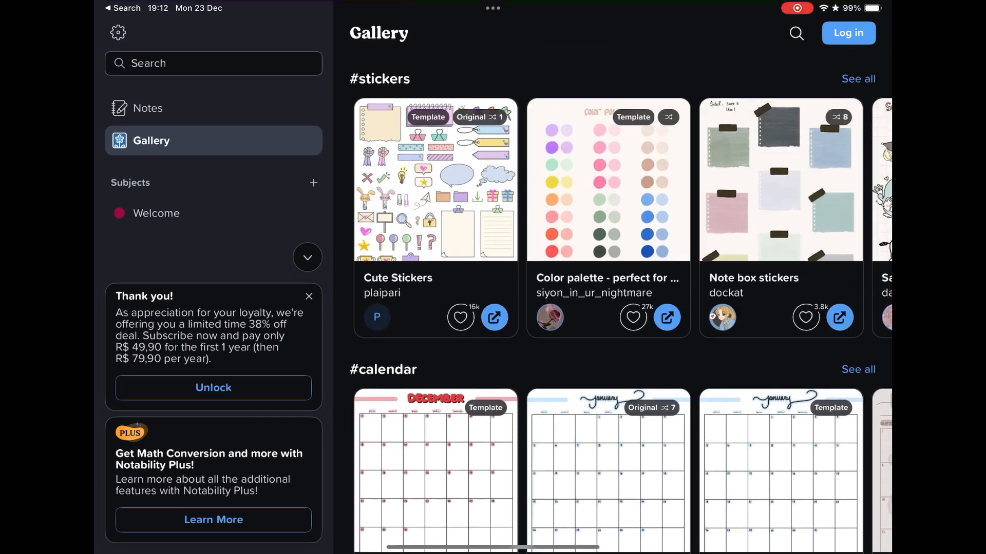
pyautogui.scroll(-3)
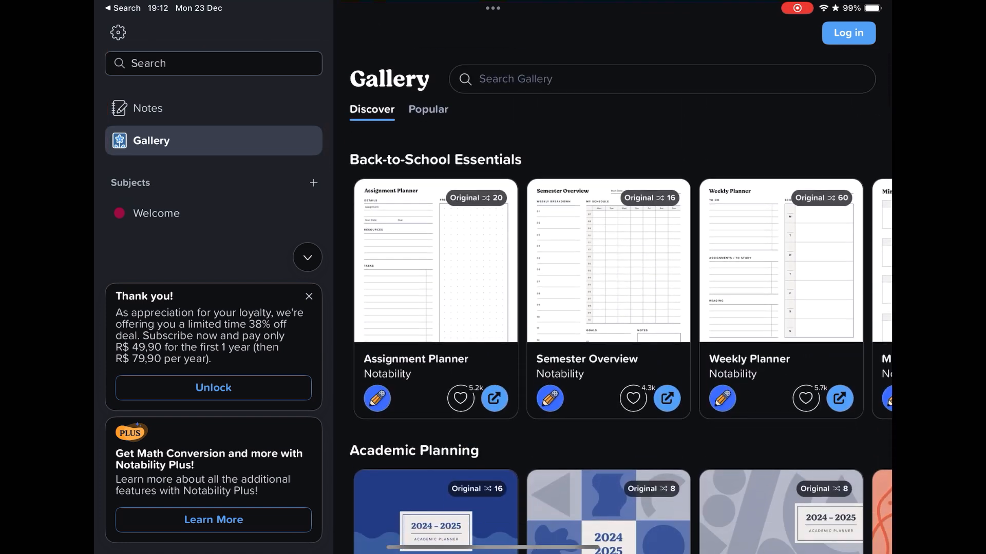
pyautogui.click(146, 108)
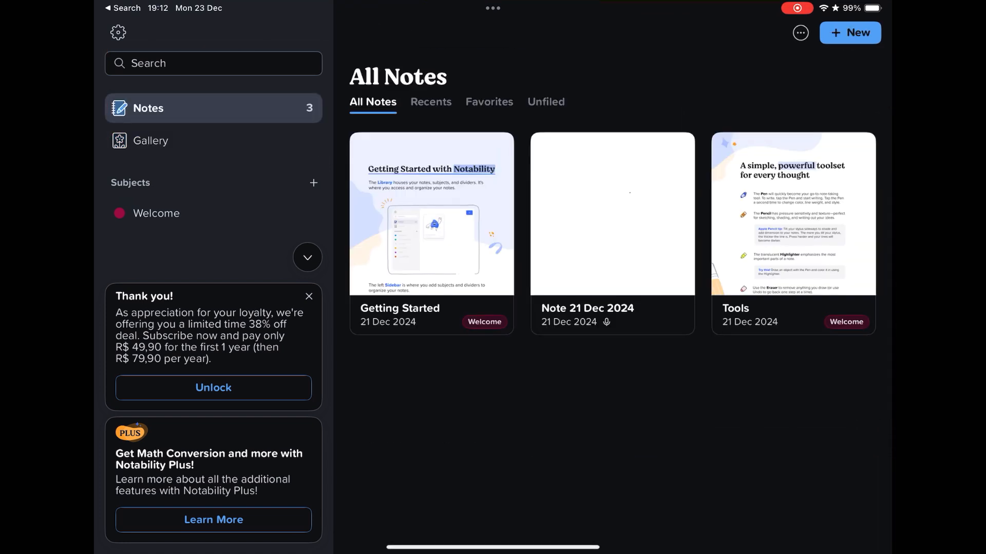
pyautogui.click(849, 32)
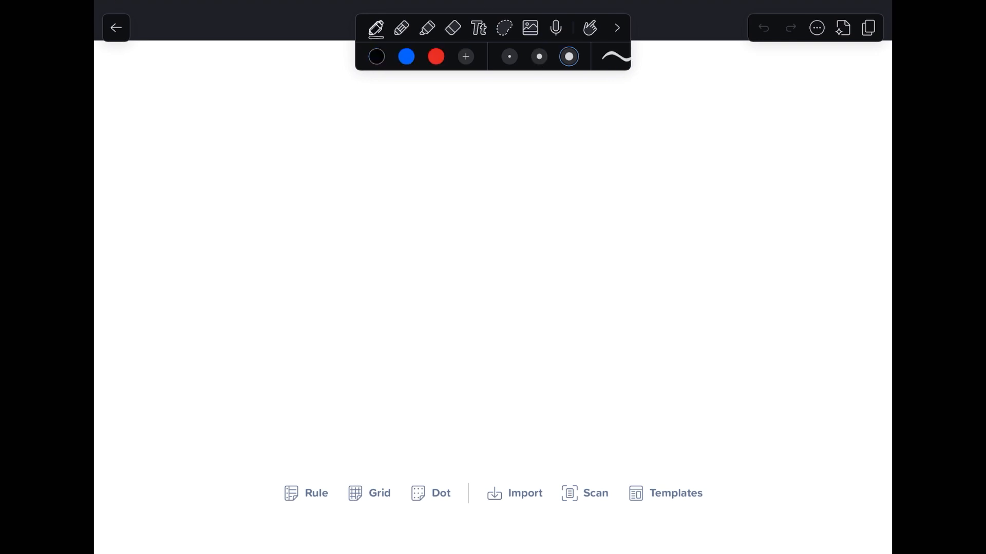
# - Try the pencil, eraser, lasso and audio recording tools, then zoom out to the whole page
pyautogui.click(402, 28)
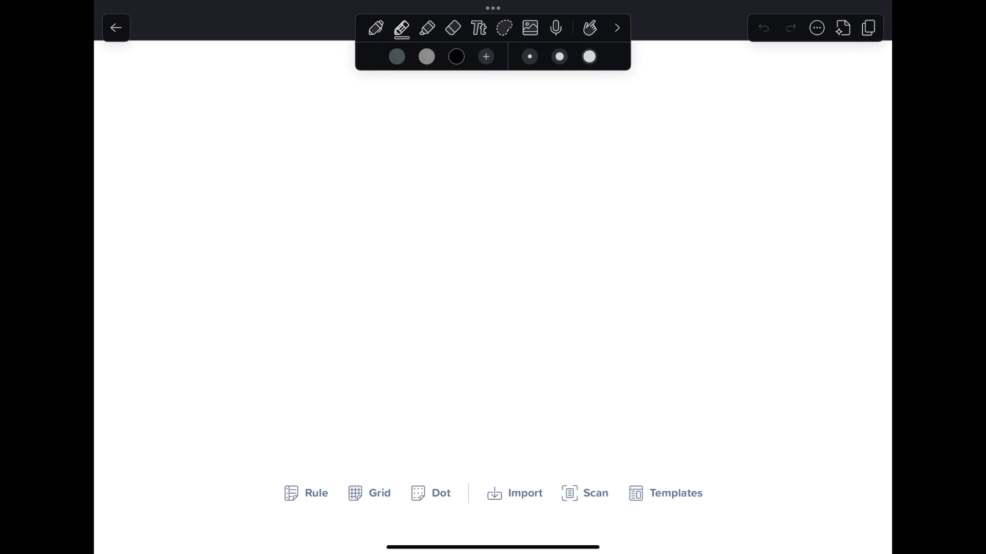
pyautogui.click(453, 27)
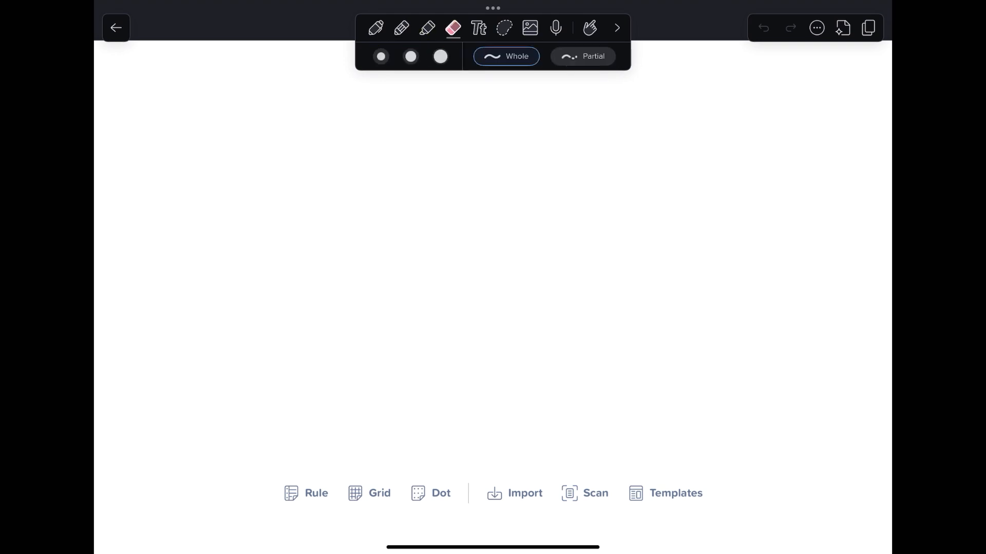
pyautogui.click(504, 28)
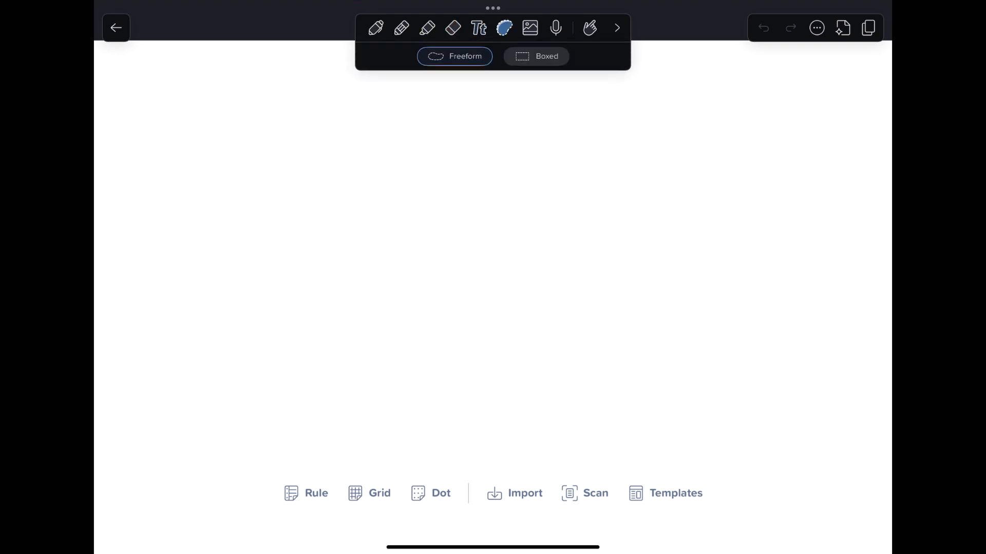
pyautogui.click(555, 28)
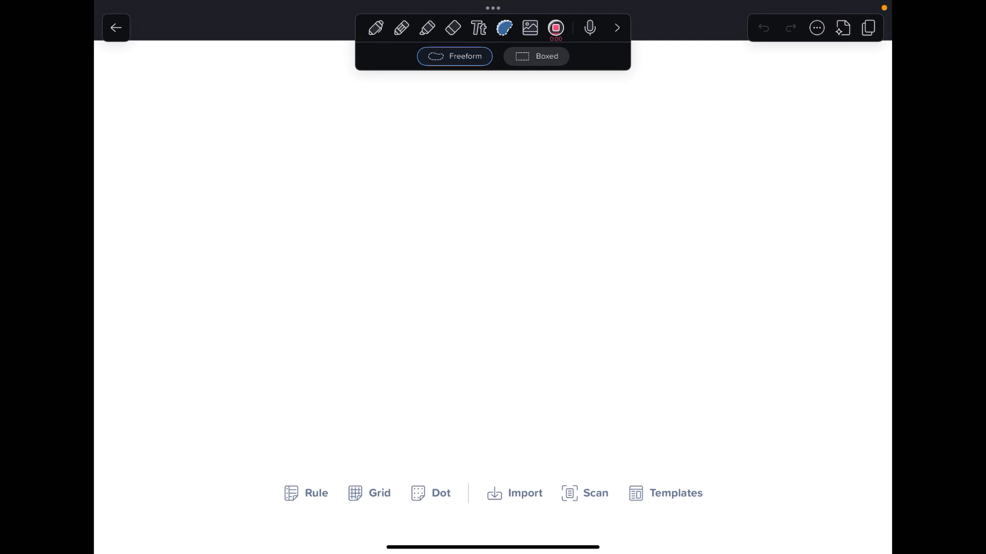
pyautogui.click(556, 27)
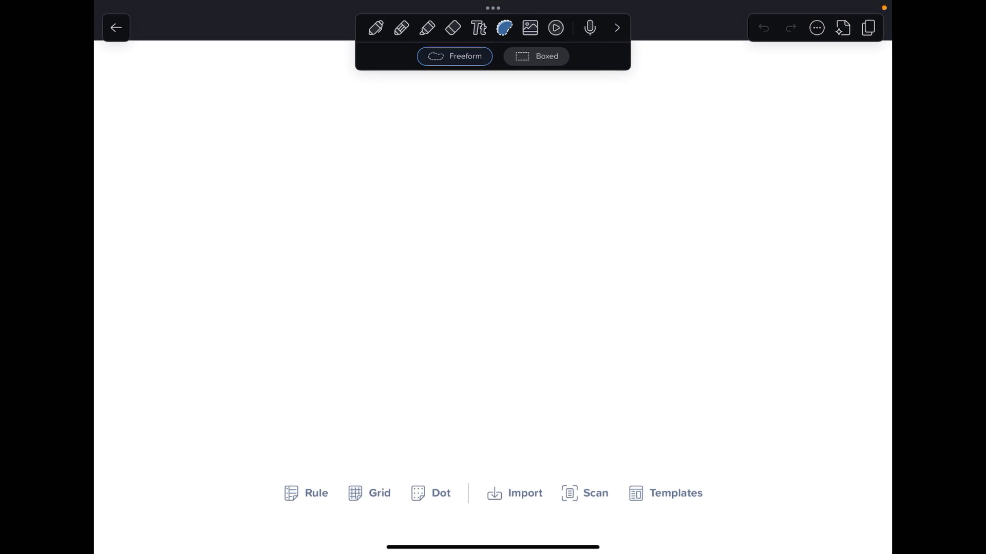
pyautogui.moveTo(839, 221); pyautogui.dragTo(834, 257)
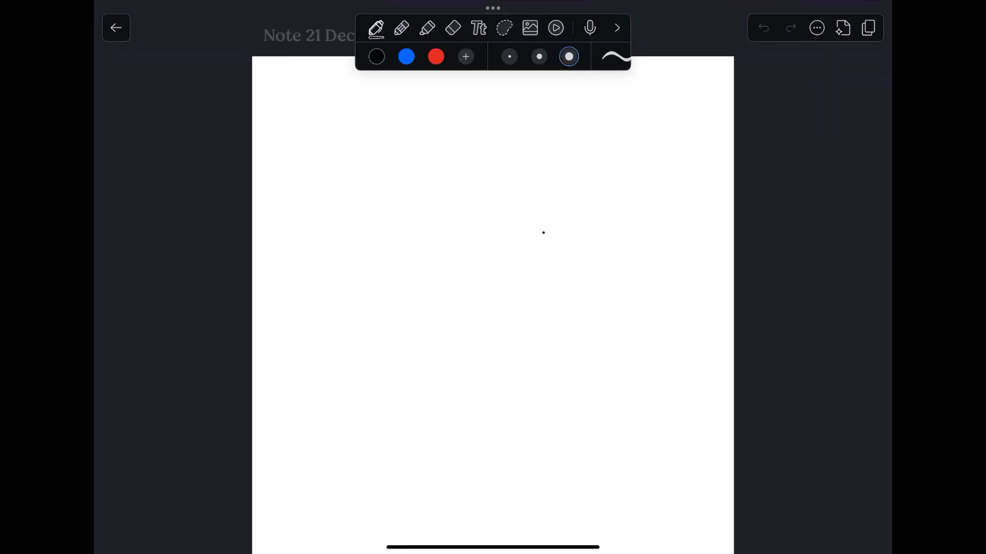
# - Show the note's share and settings options, then dismiss them
pyautogui.click(816, 28)
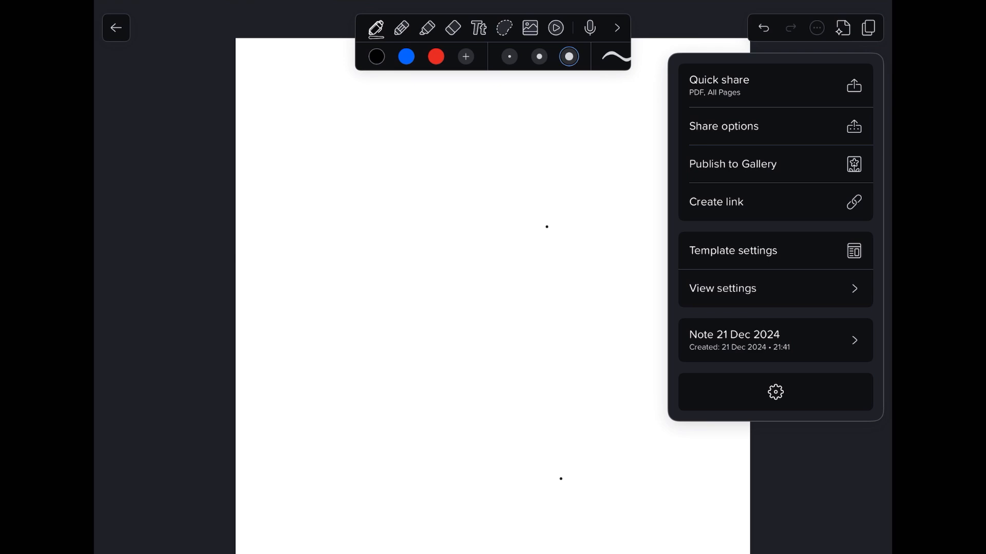
pyautogui.click(732, 250)
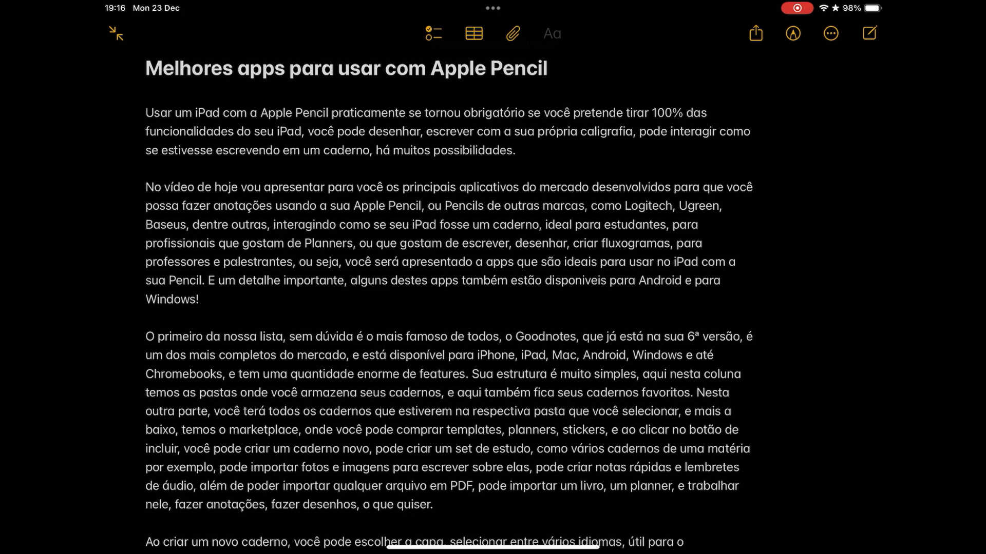
# - Try Apple Notes' markup pencil palette, close it, and show the note's options menu
pyautogui.click(792, 33)
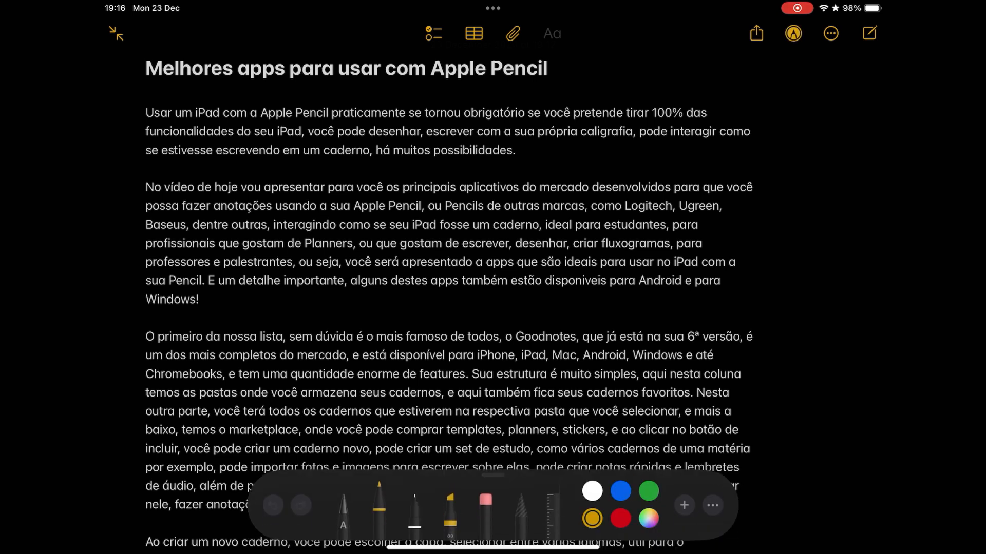
pyautogui.click(592, 491)
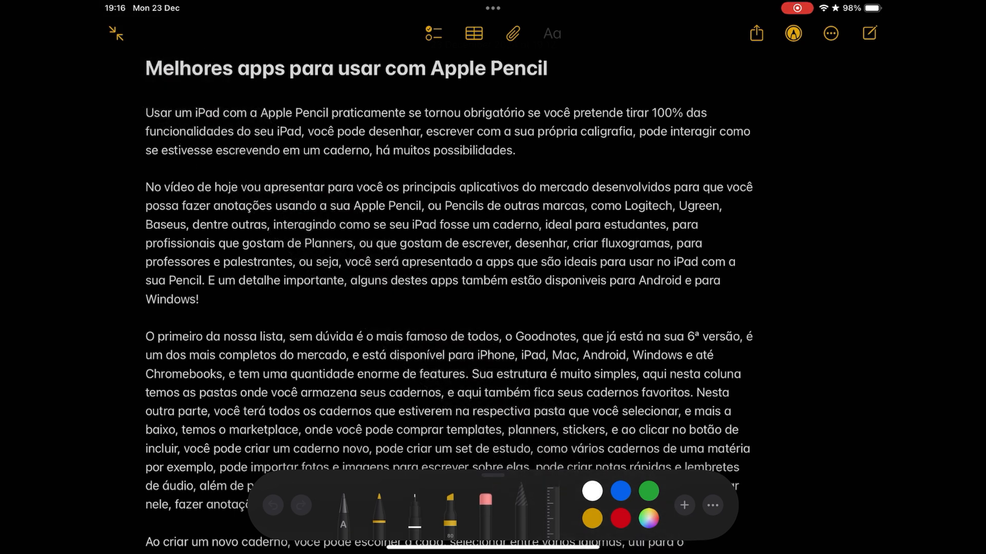
pyautogui.click(712, 505)
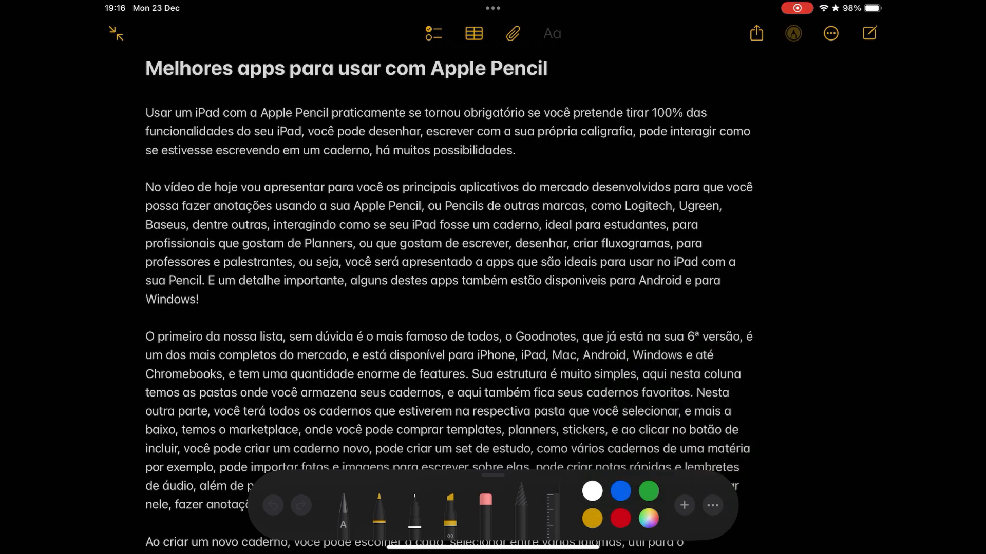
pyautogui.click(830, 33)
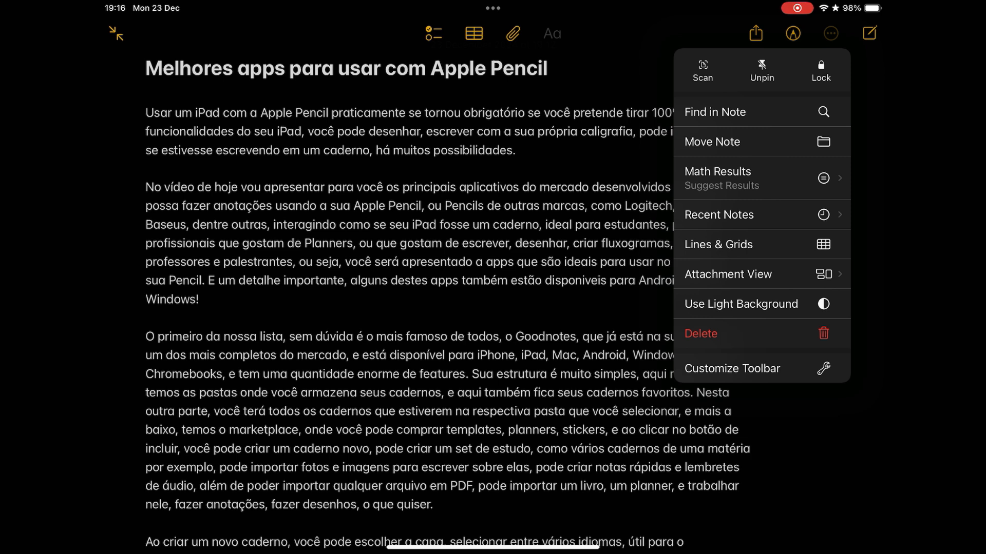
pyautogui.click(830, 33)
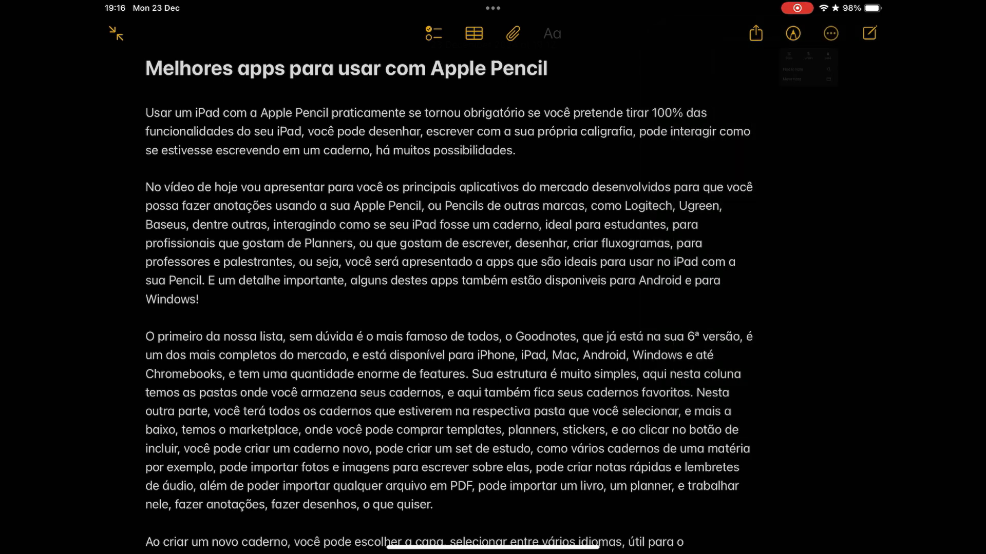
pyautogui.click(513, 33)
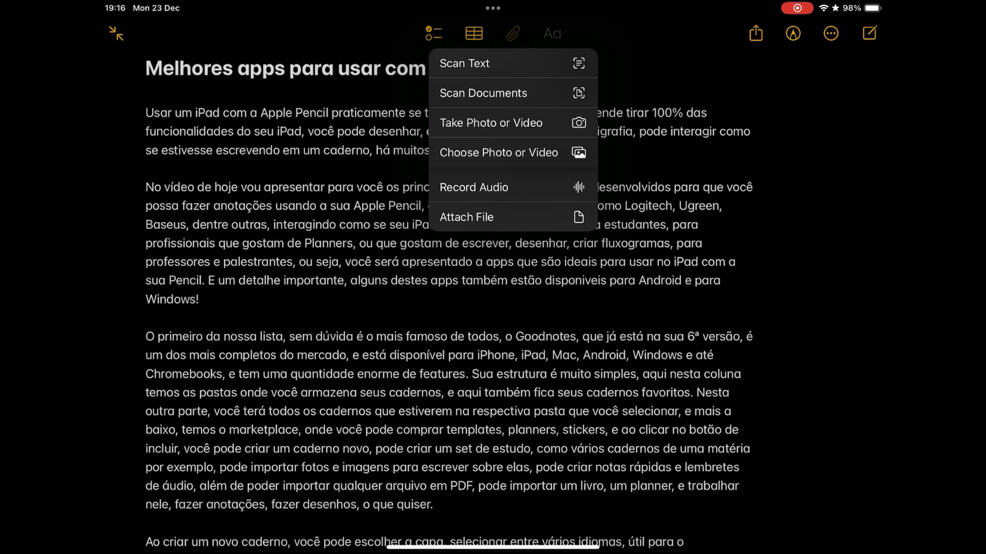
pyautogui.click(512, 33)
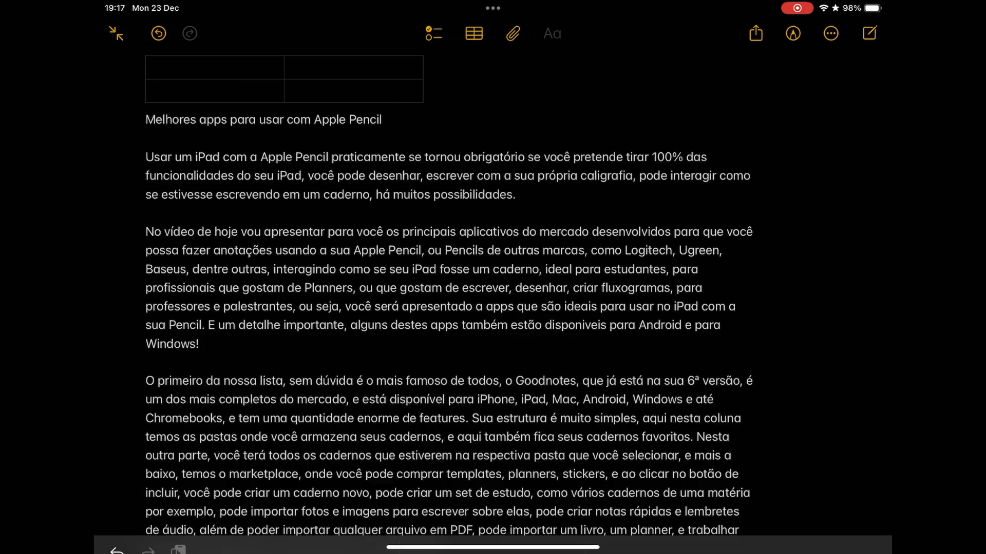
pyautogui.scroll(-3)
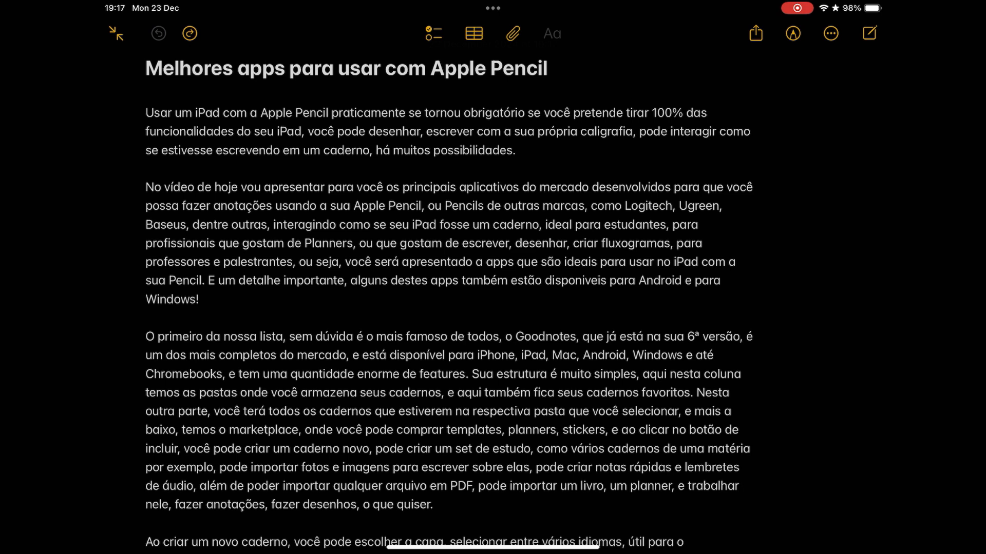
pyautogui.click(115, 33)
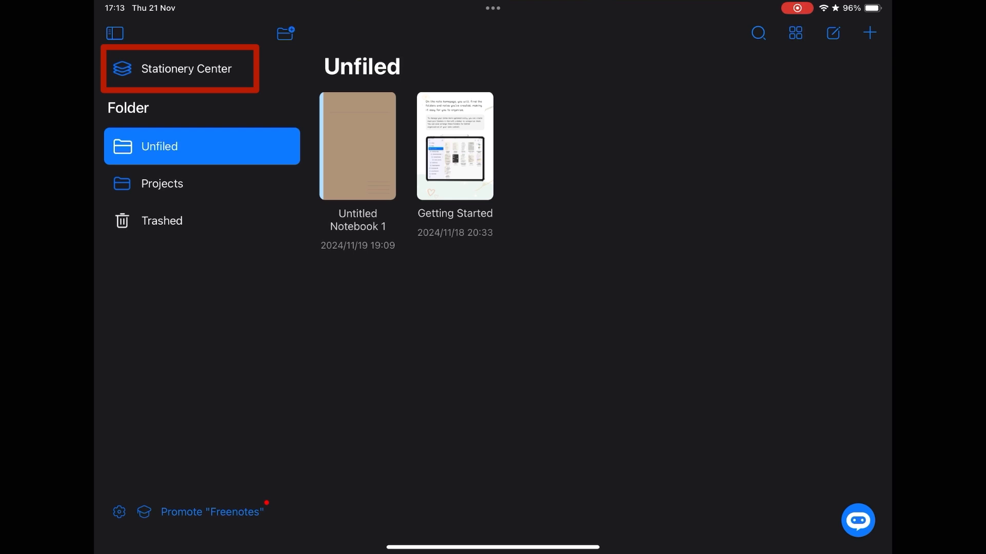
# - Browse the Stationery Center font, template and sticker tabs, then return to Unfiled
pyautogui.click(186, 68)
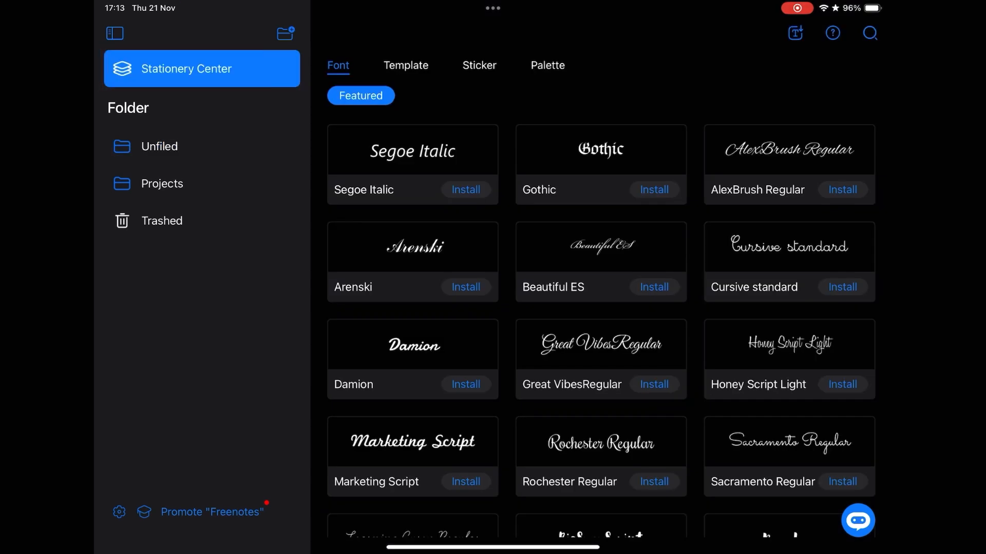
pyautogui.click(406, 66)
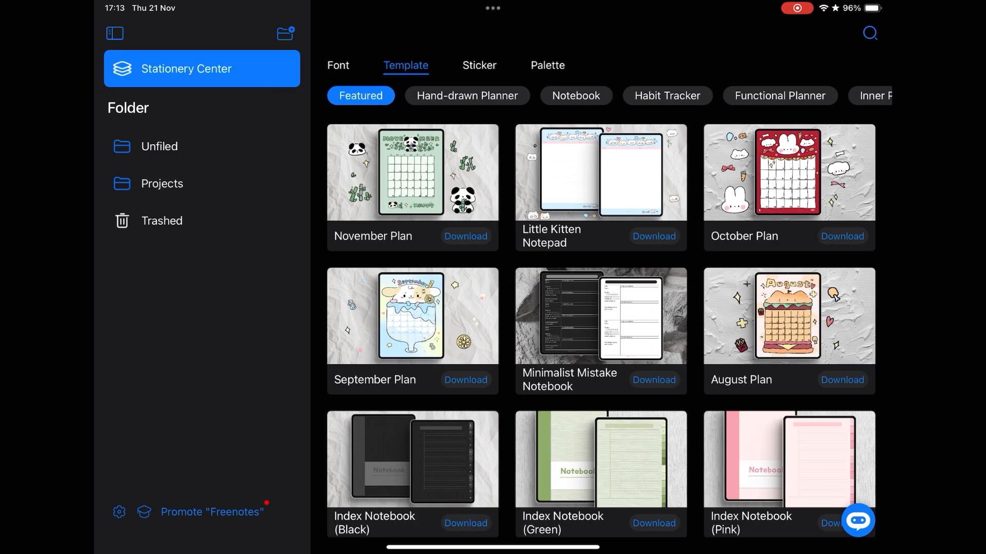
pyautogui.click(480, 66)
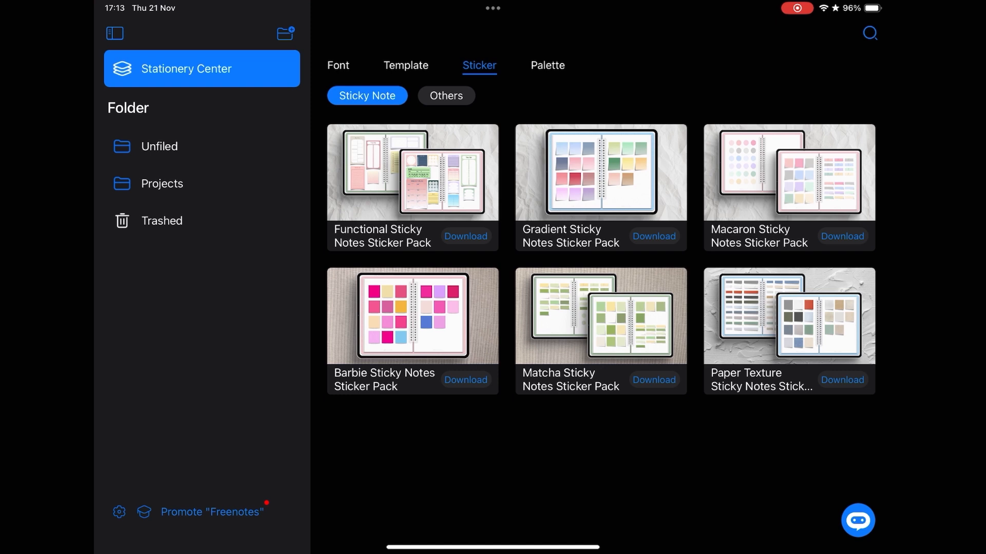
pyautogui.click(159, 146)
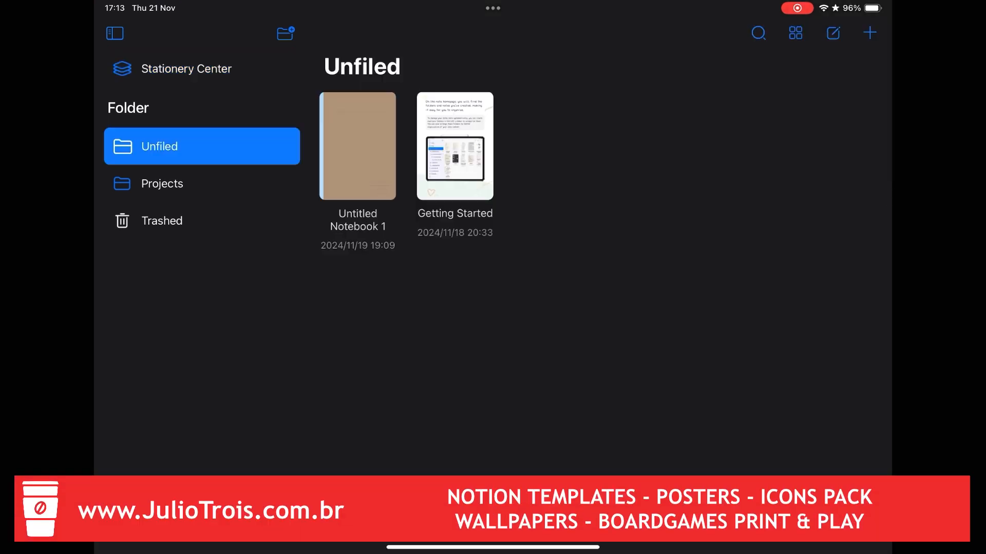
# - Create a new A4 ruled notebook, Untitled Notebook 2, from the + menu
pyautogui.click(870, 33)
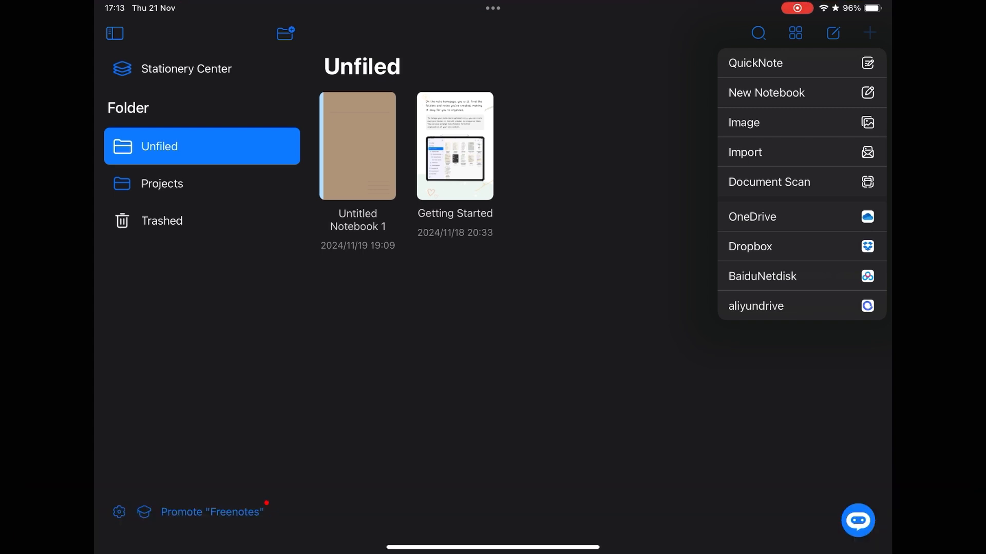
pyautogui.click(766, 92)
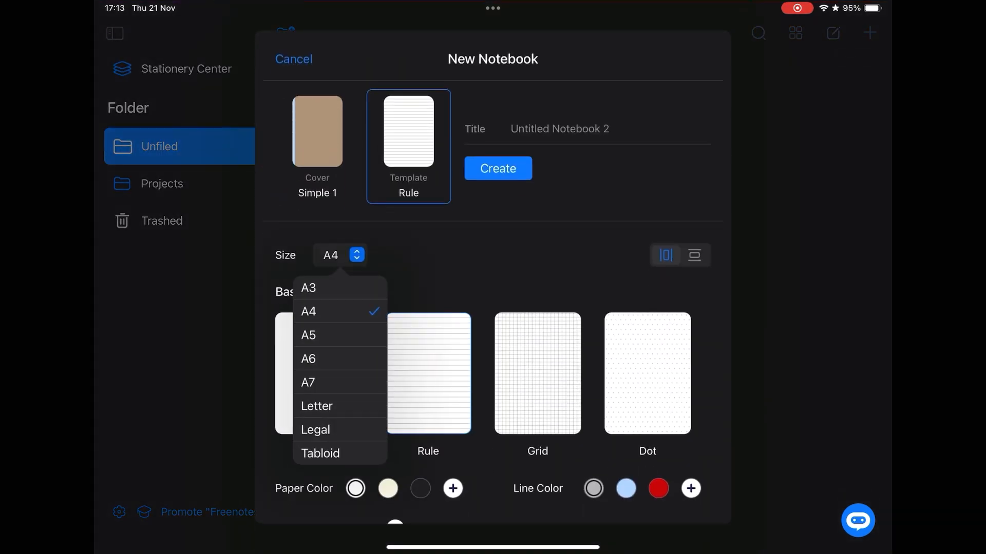
pyautogui.click(308, 311)
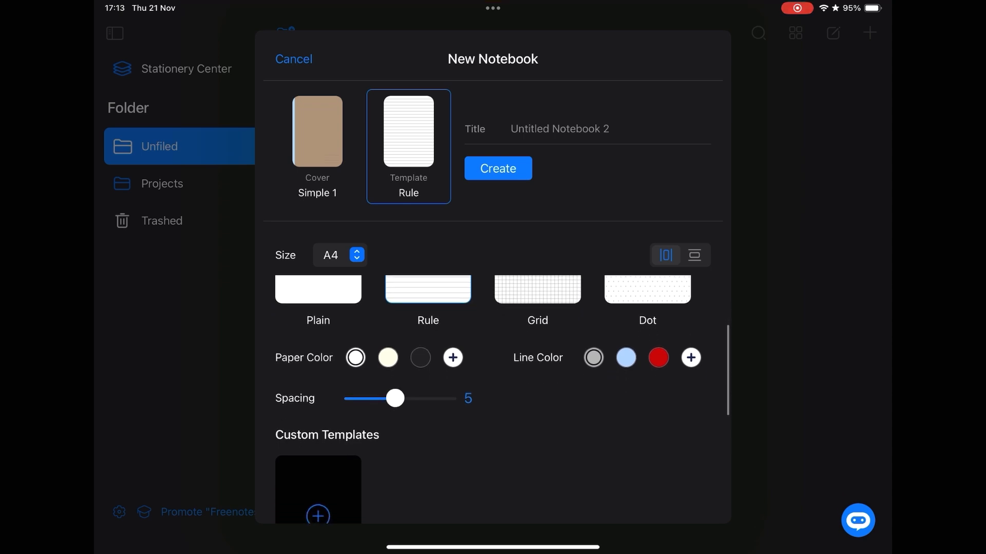
pyautogui.scroll(-3)
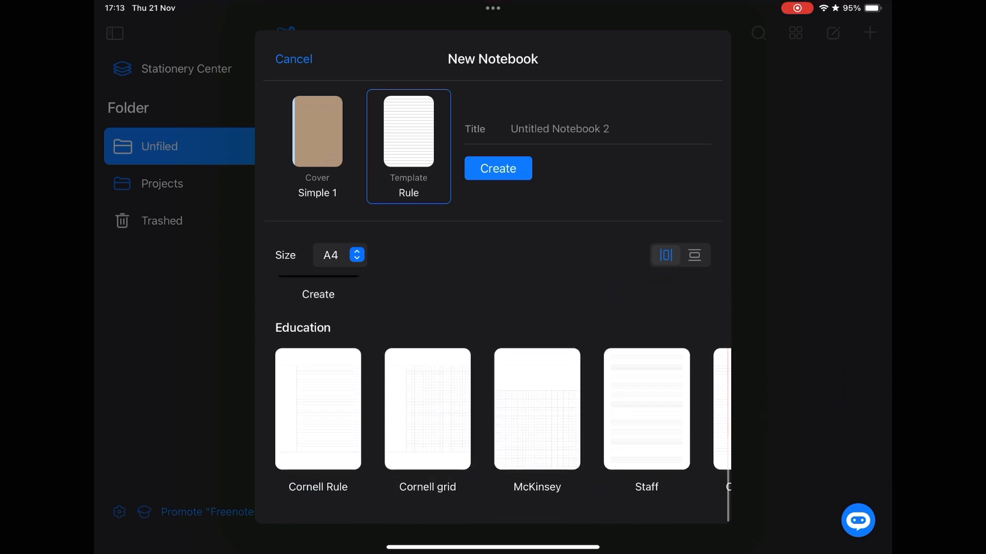
pyautogui.click(497, 168)
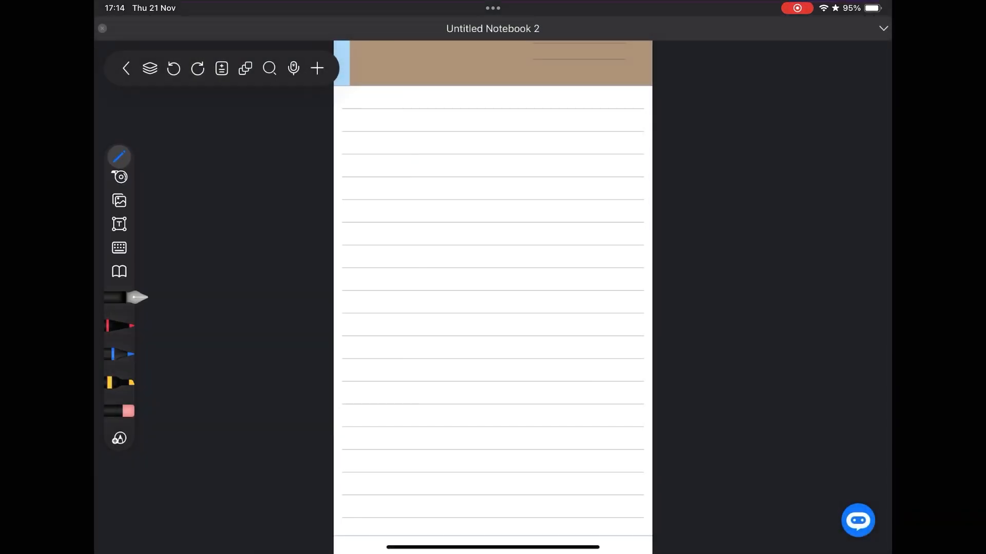
pyautogui.click(317, 67)
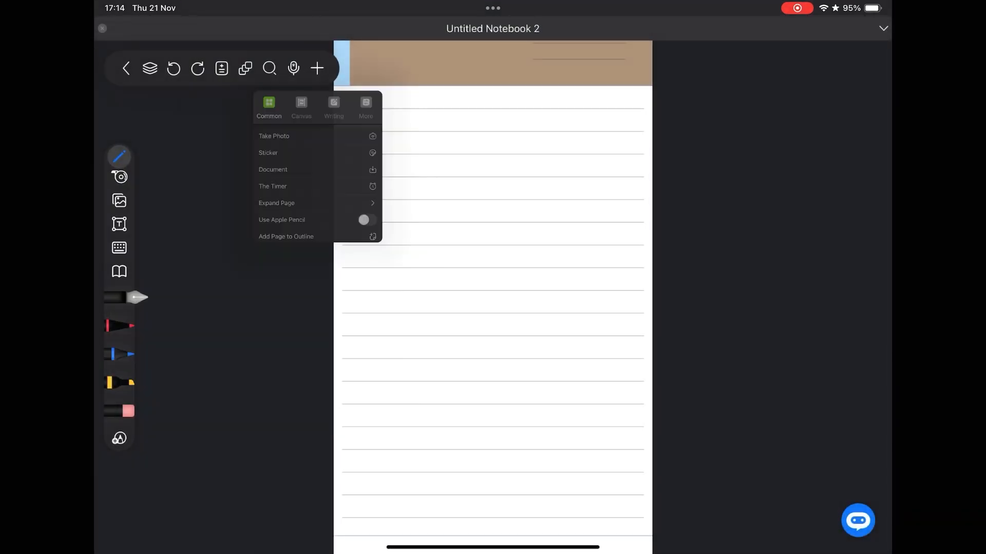
pyautogui.click(268, 153)
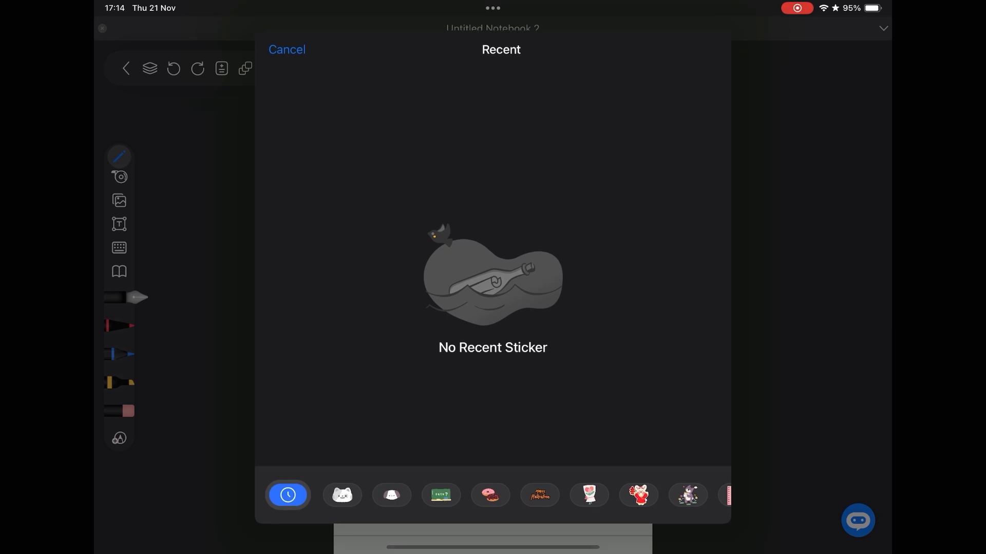
pyautogui.click(342, 496)
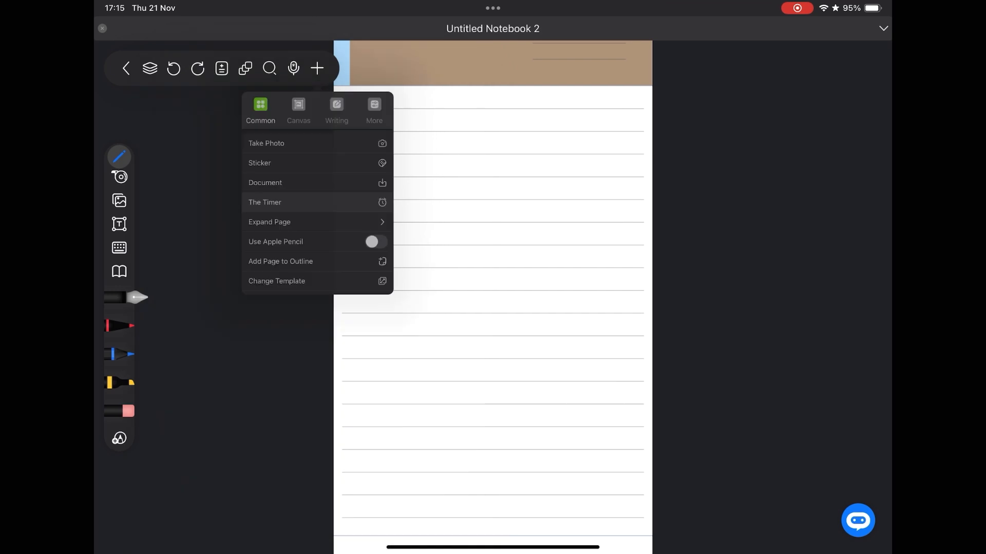
pyautogui.click(265, 203)
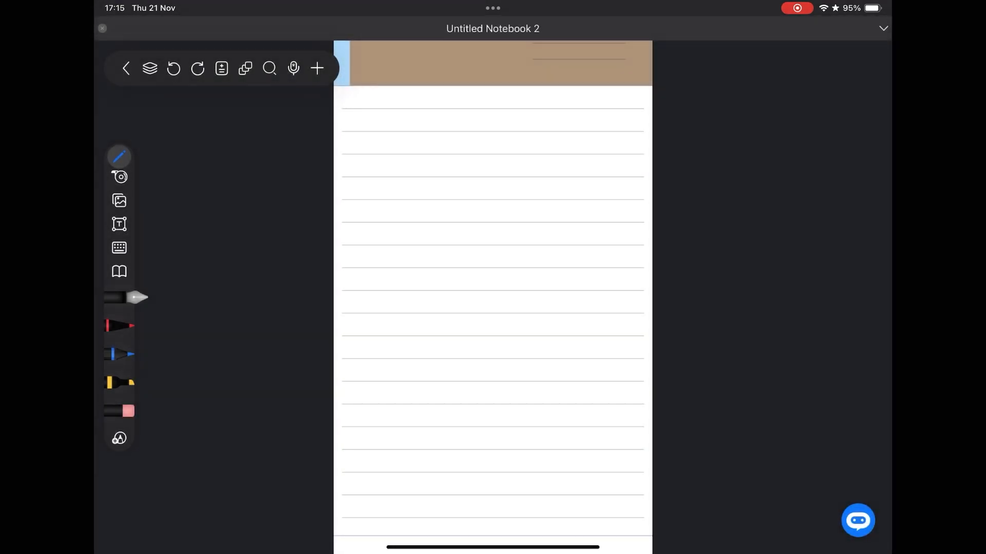
pyautogui.click(317, 68)
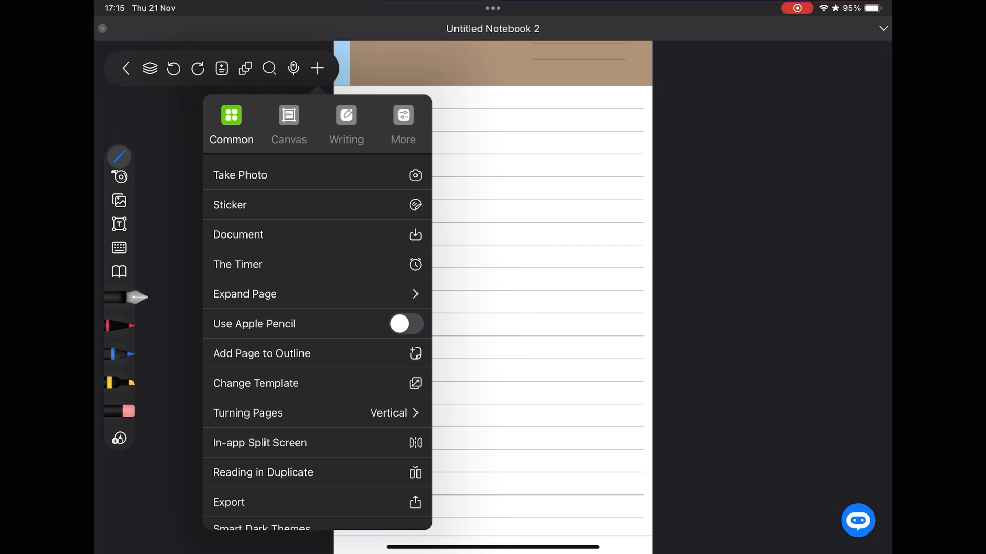
pyautogui.click(244, 295)
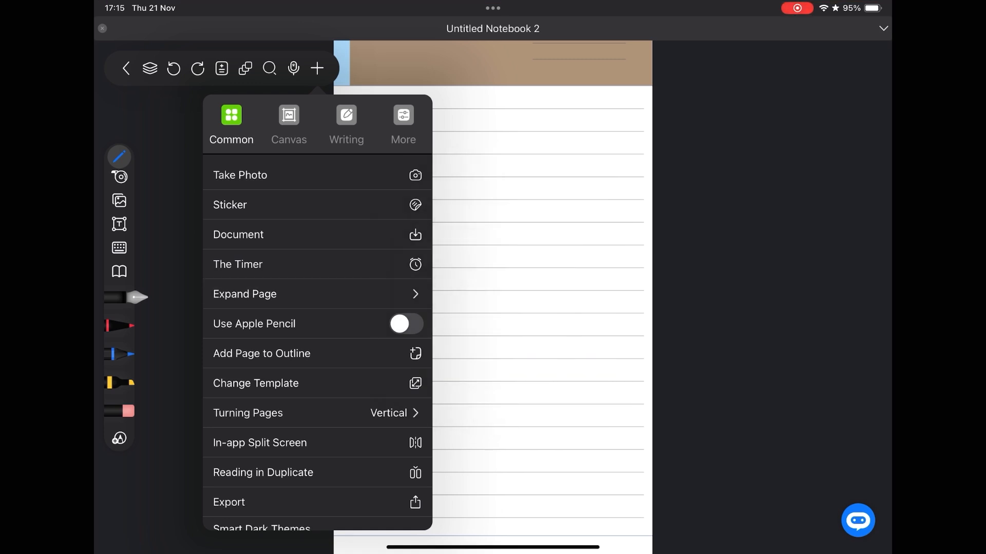
pyautogui.click(248, 413)
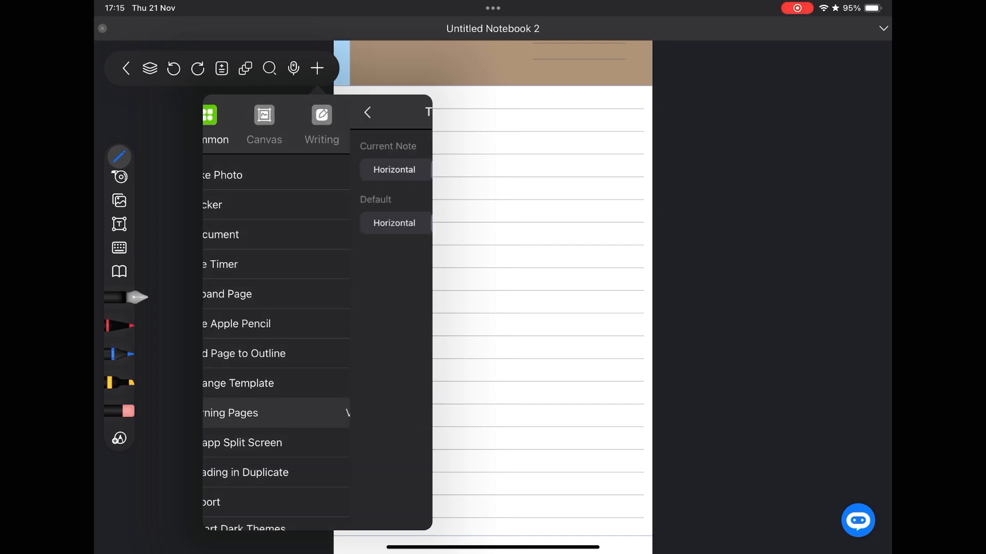
pyautogui.click(367, 112)
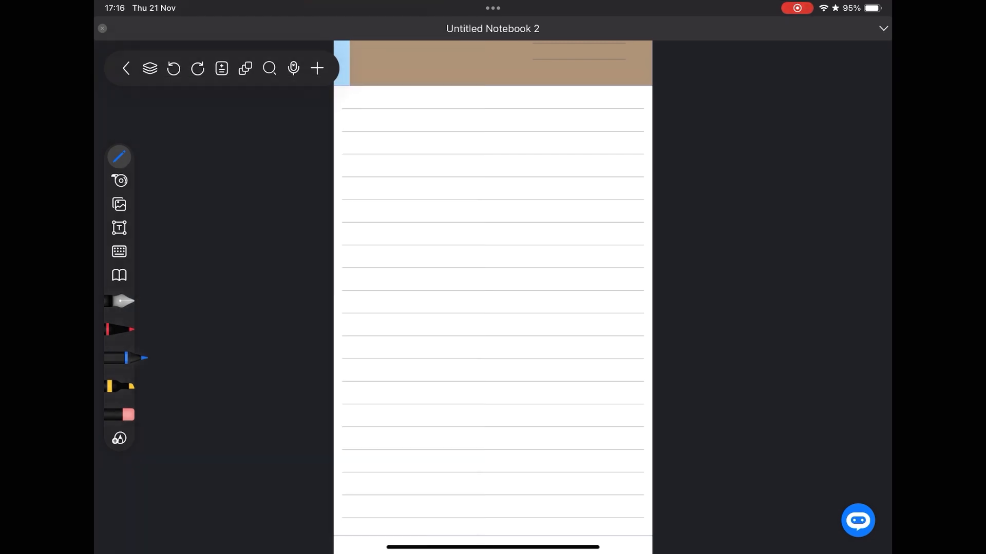
# - Close Untitled Notebook 2 and return to the Unfiled library
pyautogui.click(119, 387)
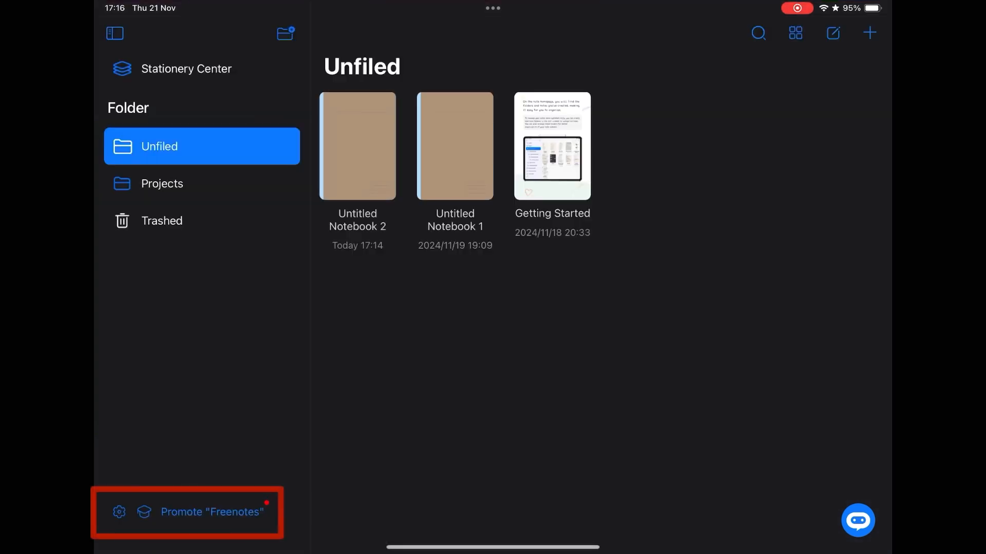
# - Switch off Dark Themes in settings and check the iCloud sync options without enabling them
pyautogui.click(119, 511)
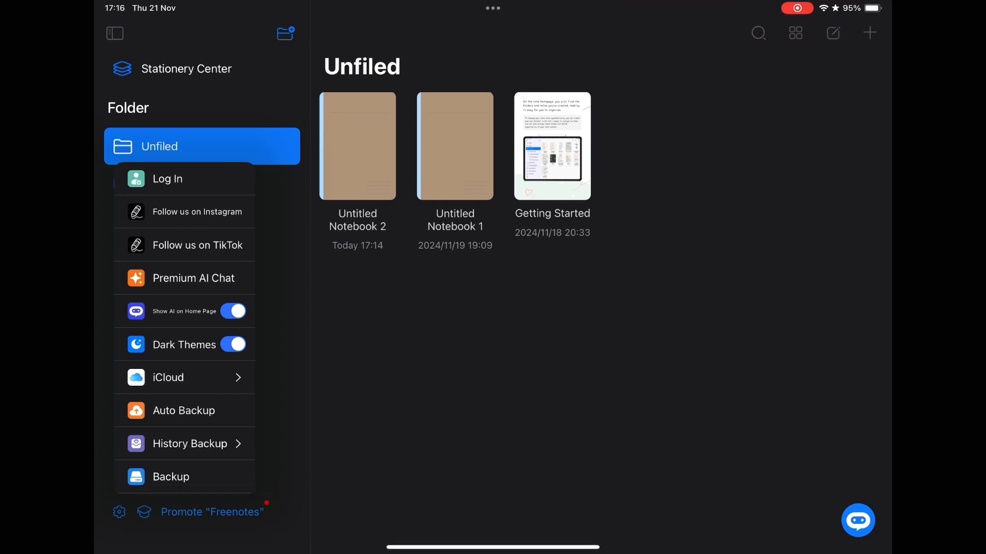
pyautogui.click(234, 345)
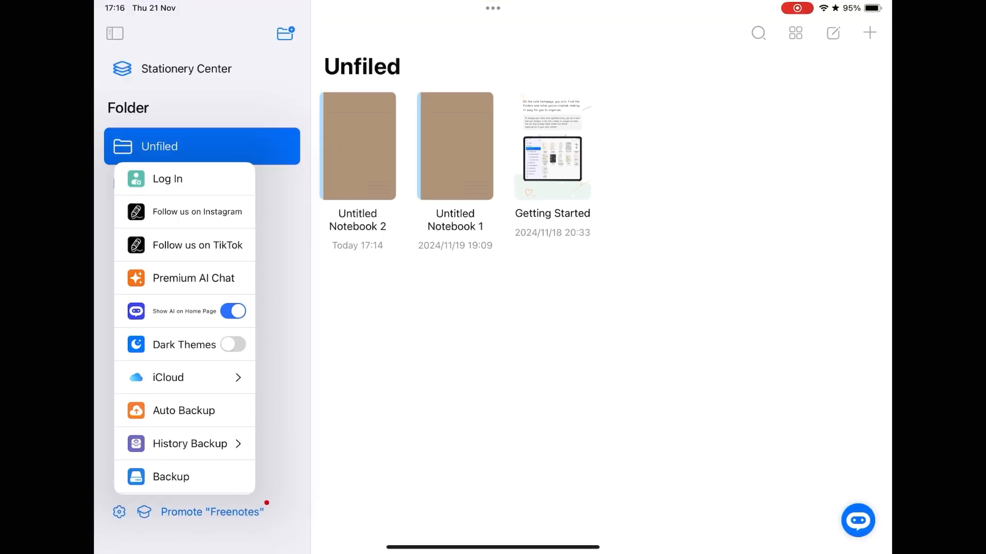
pyautogui.click(168, 377)
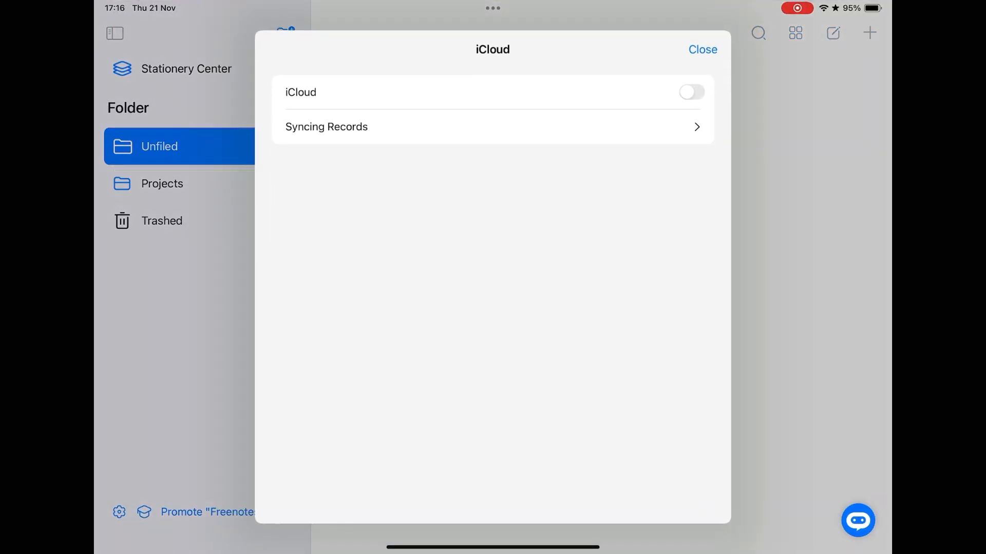
pyautogui.click(702, 49)
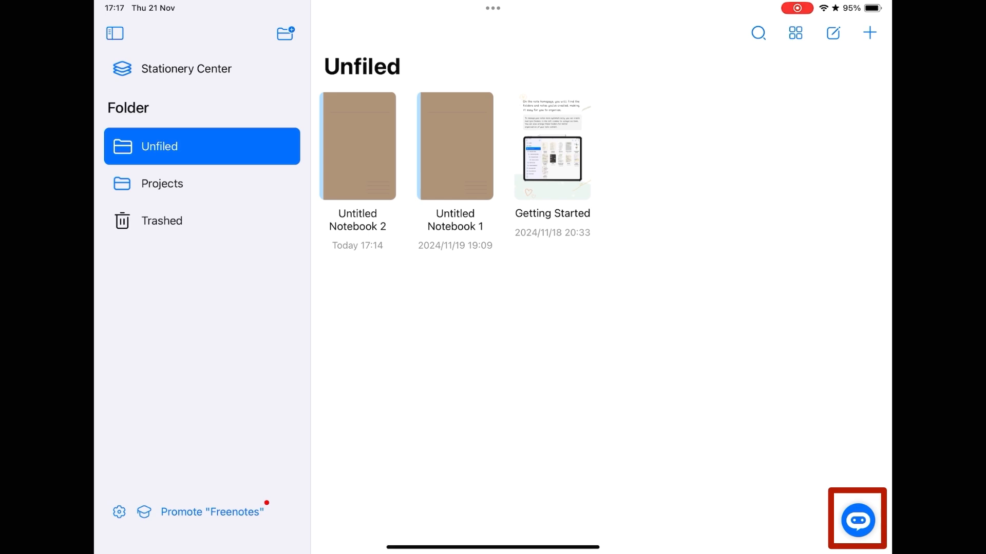
# - Try the AI assistant chat and dismiss its subscription offer
pyautogui.click(857, 519)
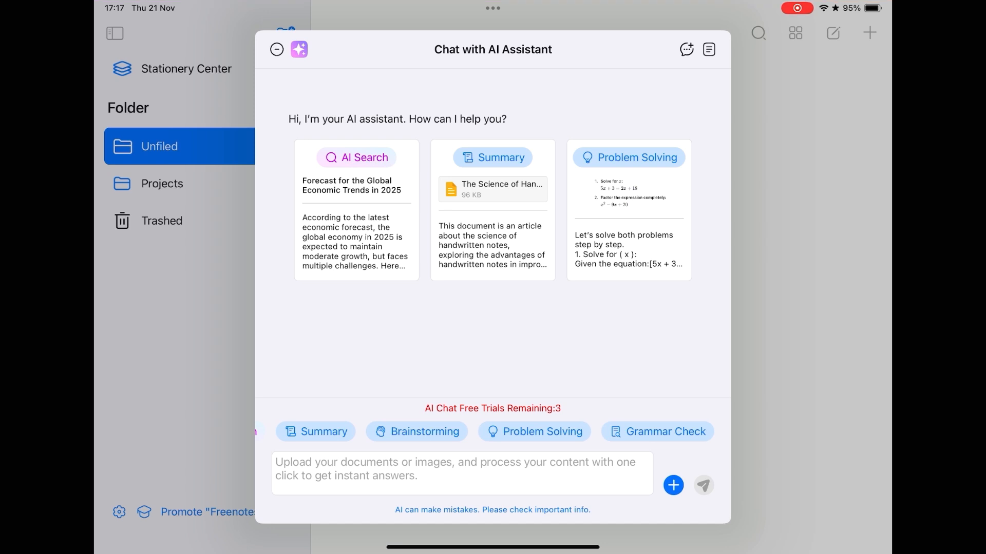
pyautogui.click(276, 49)
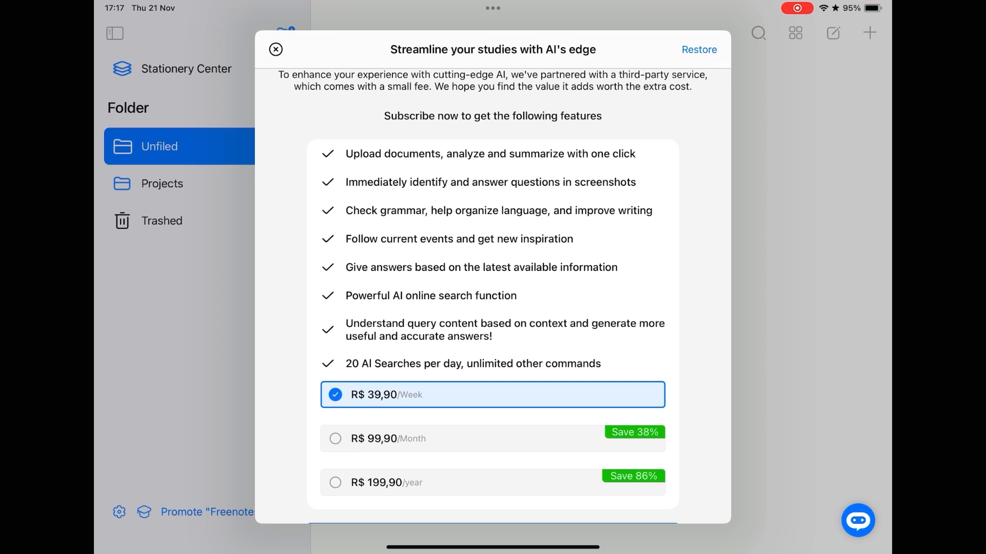
pyautogui.click(275, 50)
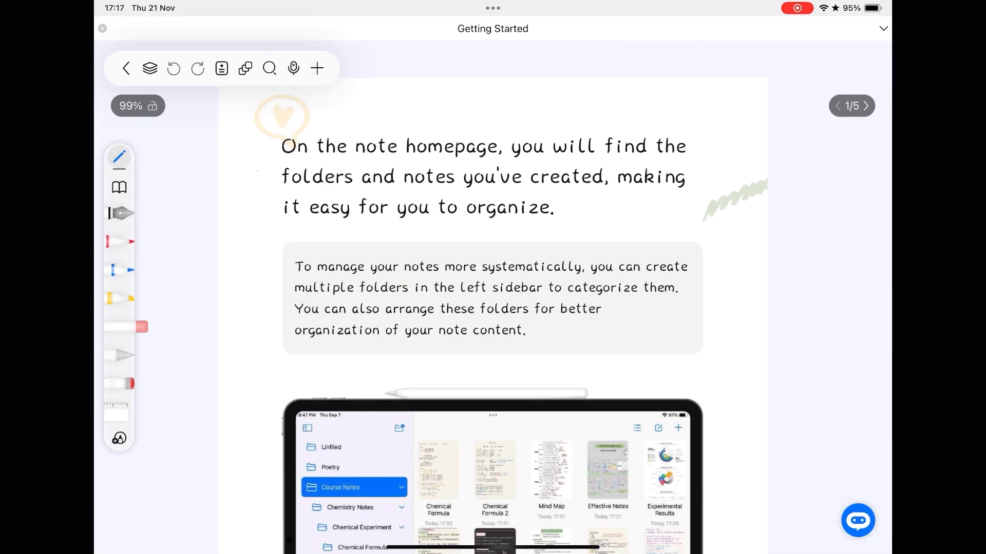
# - Scroll the Getting Started notebook to page 2 and move on to the Goodnotes website
pyautogui.scroll(-3)
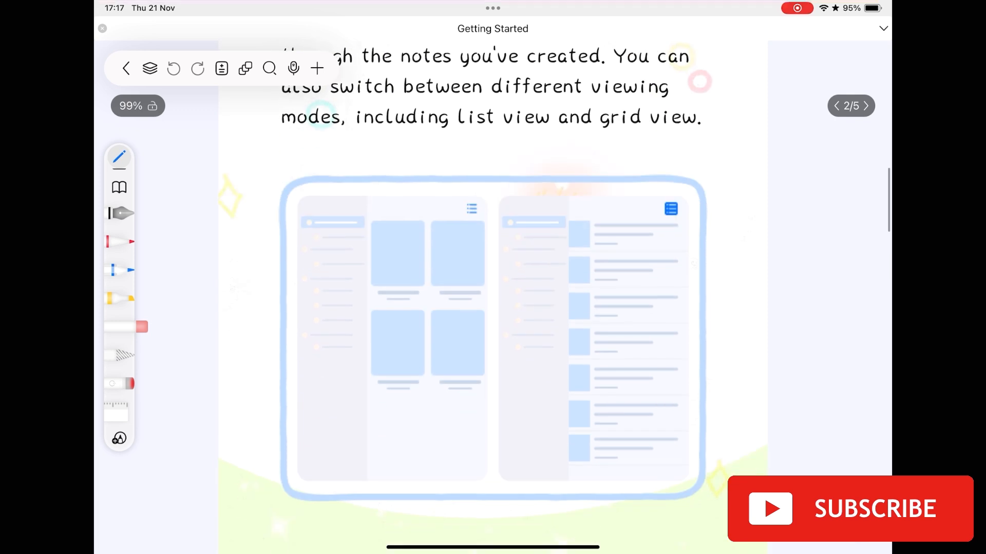
pyautogui.click(865, 106)
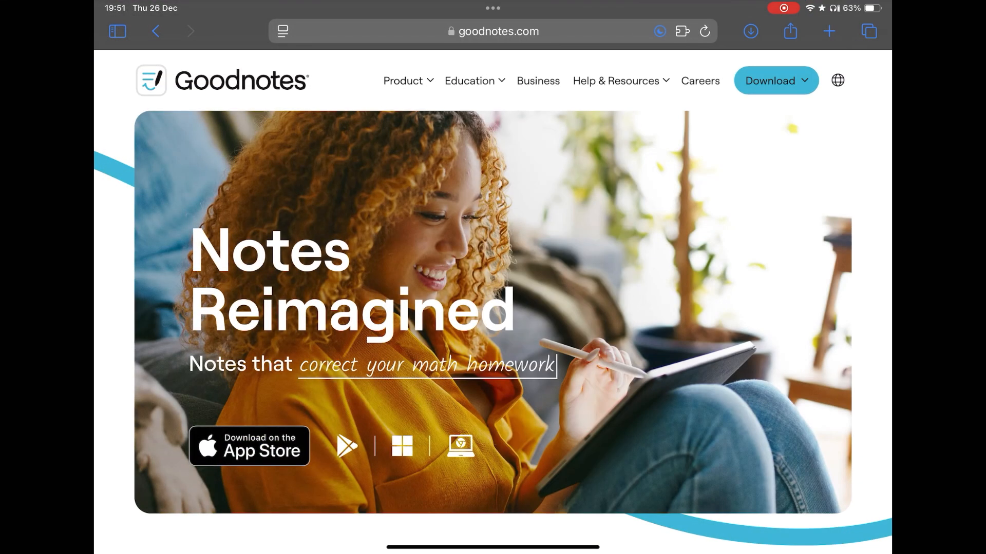
# - Scroll goodnotes.com past the hero banner to the handwriting and AI spellcheck sections
pyautogui.scroll(-3)
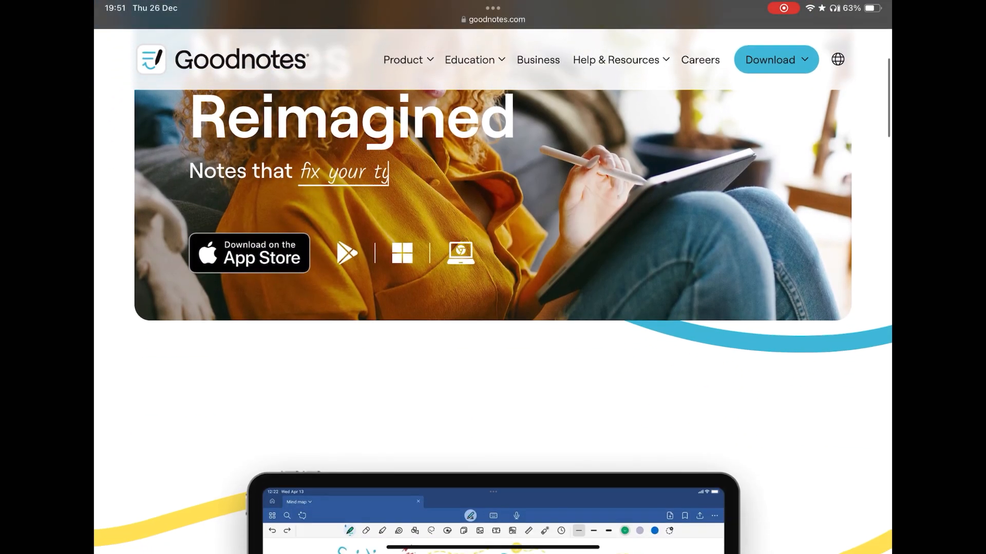
pyautogui.scroll(-3)
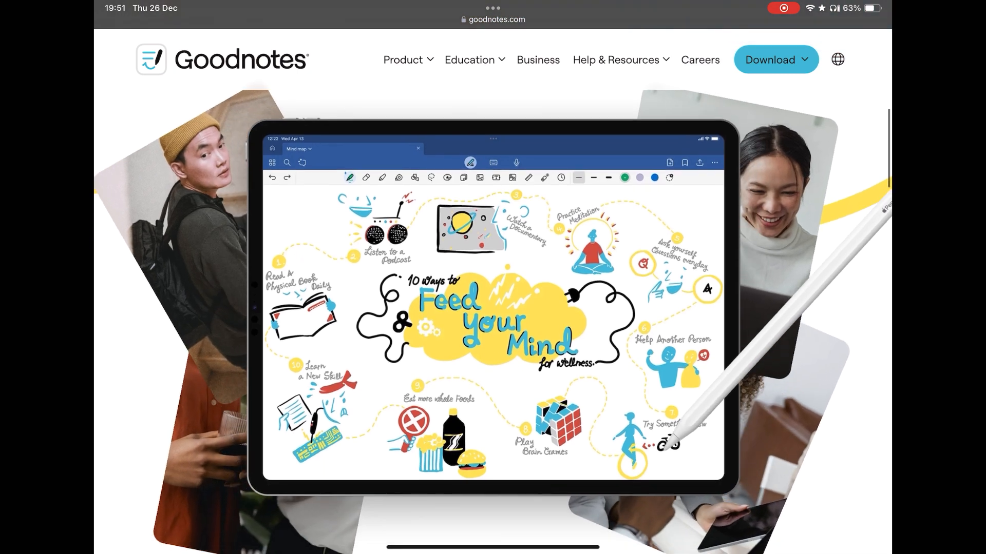
pyautogui.scroll(-3)
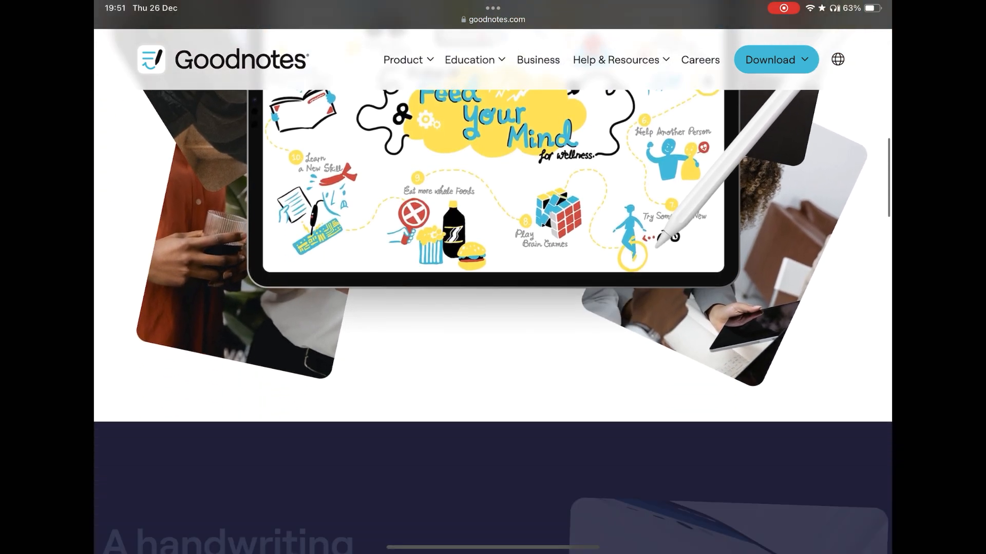
pyautogui.scroll(-3)
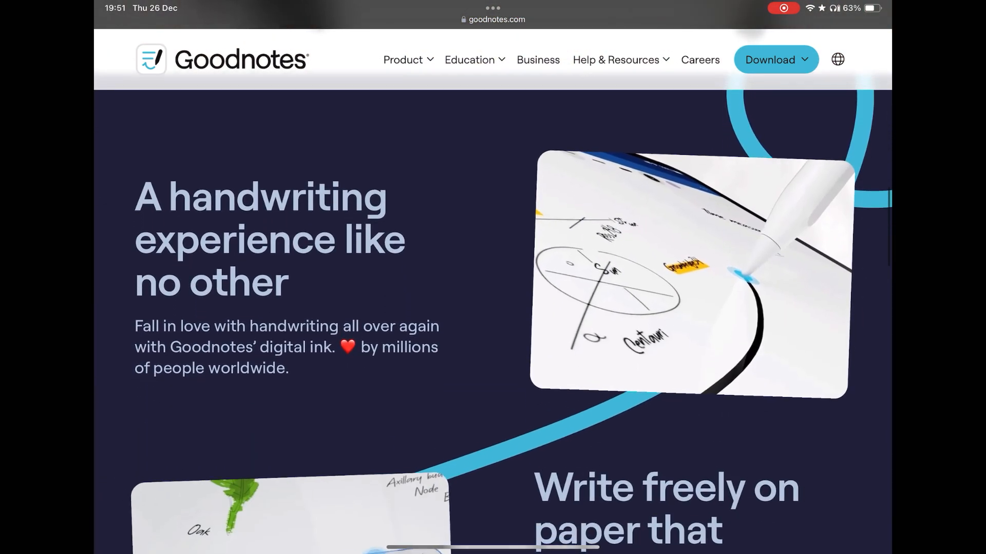
pyautogui.scroll(-3)
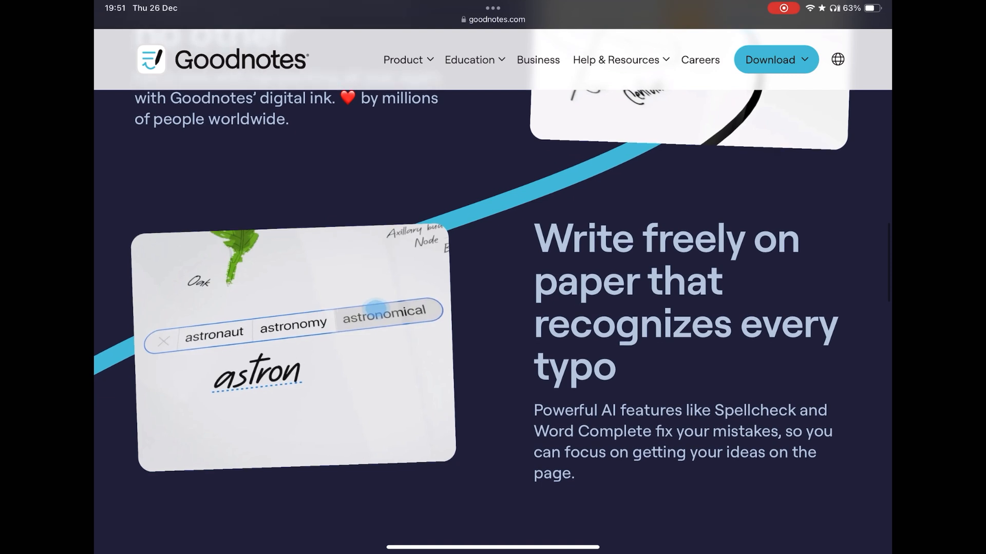
pyautogui.scroll(-3)
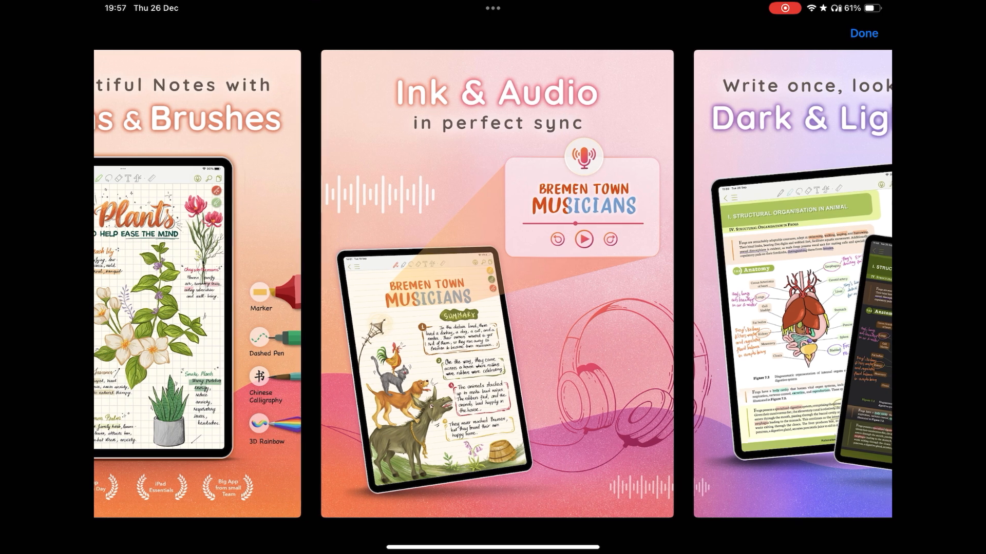
# - Swipe the App Store screenshots through dark mode, presenting and Translate Tool previews
pyautogui.hscroll(-3)
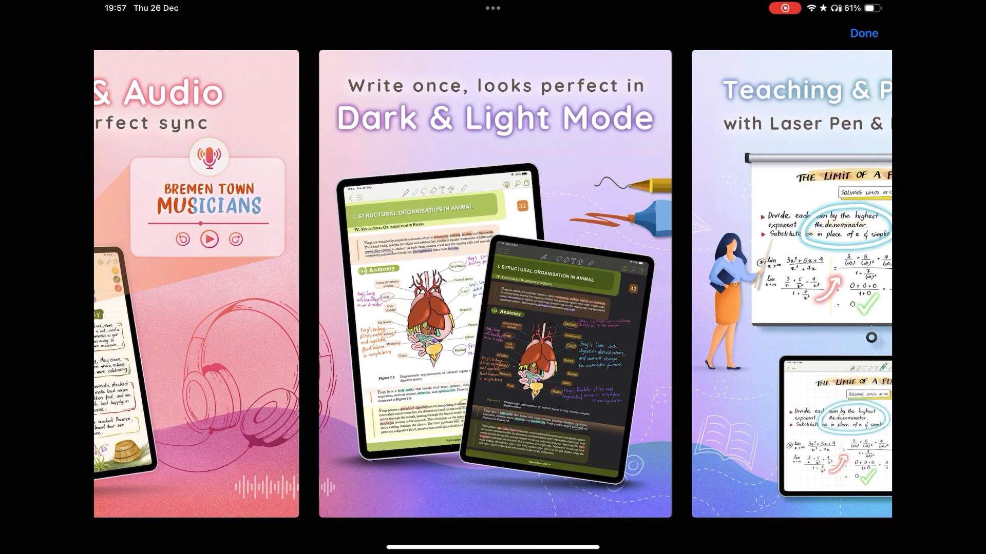
pyautogui.hscroll(-3)
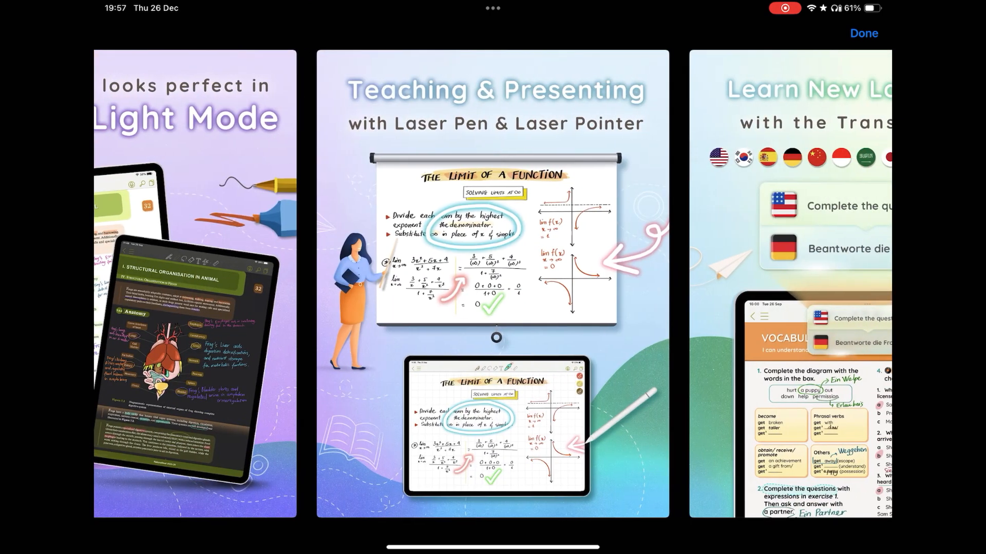
pyautogui.hscroll(-3)
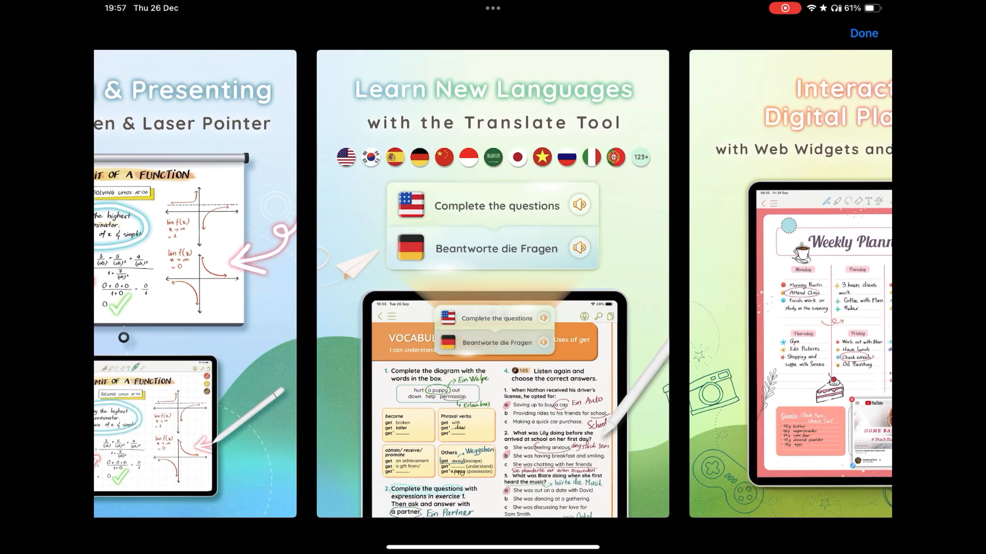
pyautogui.hscroll(-3)
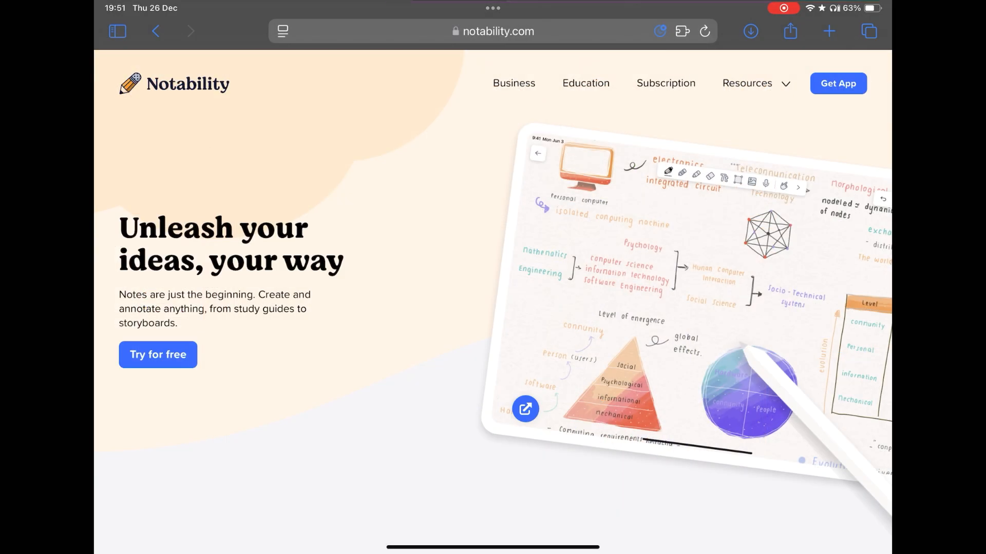
# - Scroll notability.com down to the toolset and Notability Plus sections
pyautogui.scroll(-3)
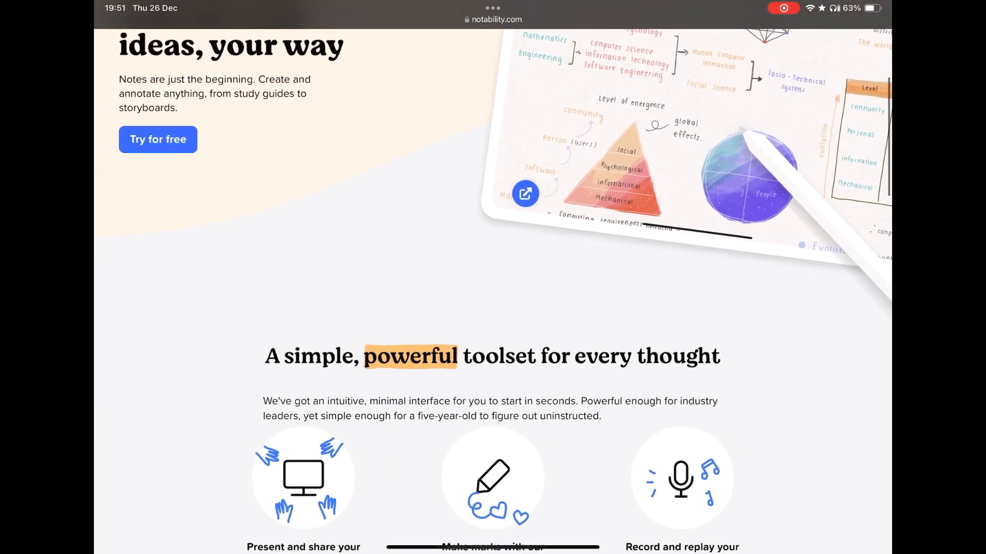
pyautogui.scroll(-3)
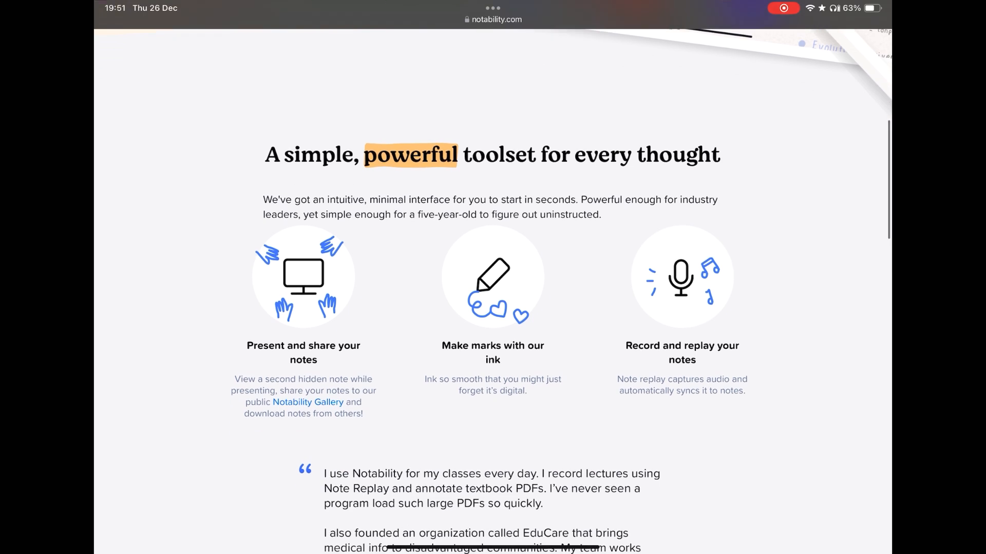
pyautogui.scroll(-3)
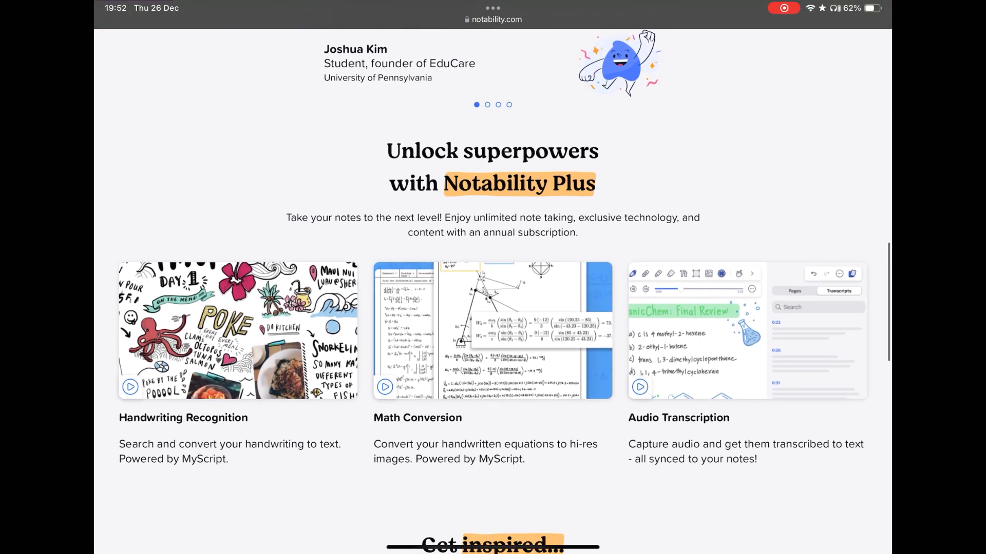
pyautogui.scroll(-3)
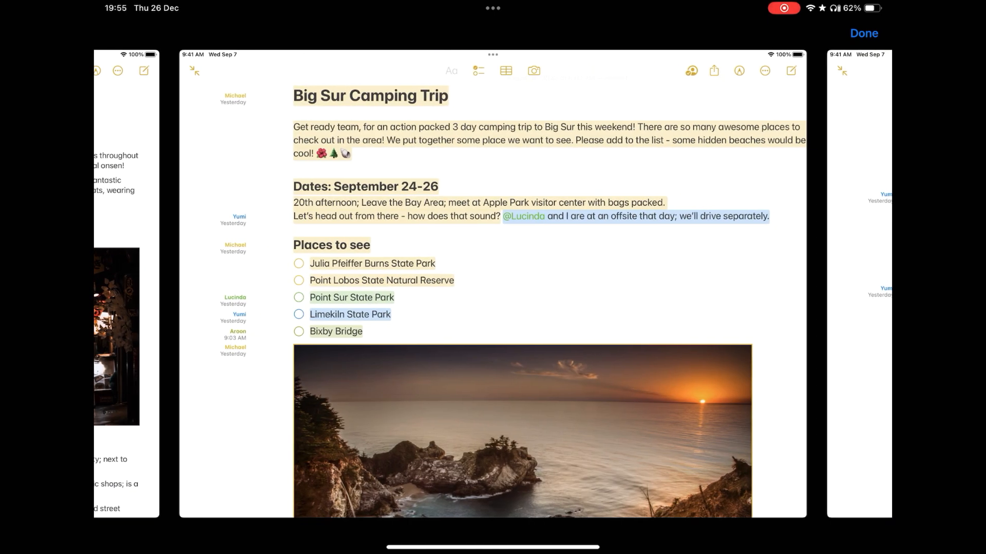
# - View the Goodnotes App Store screenshots up to the Review & Edit writing-assistant preview
pyautogui.click(691, 71)
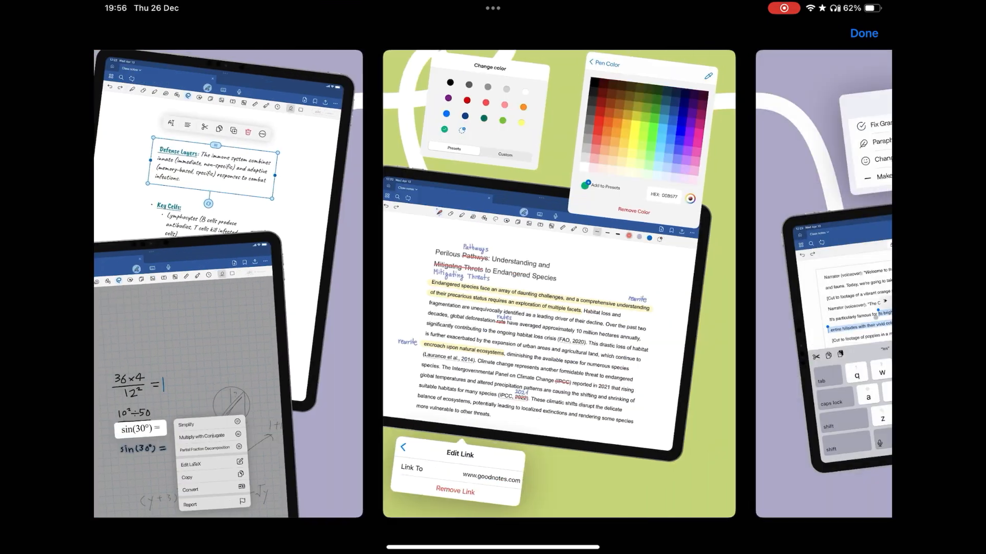
pyautogui.hscroll(-3)
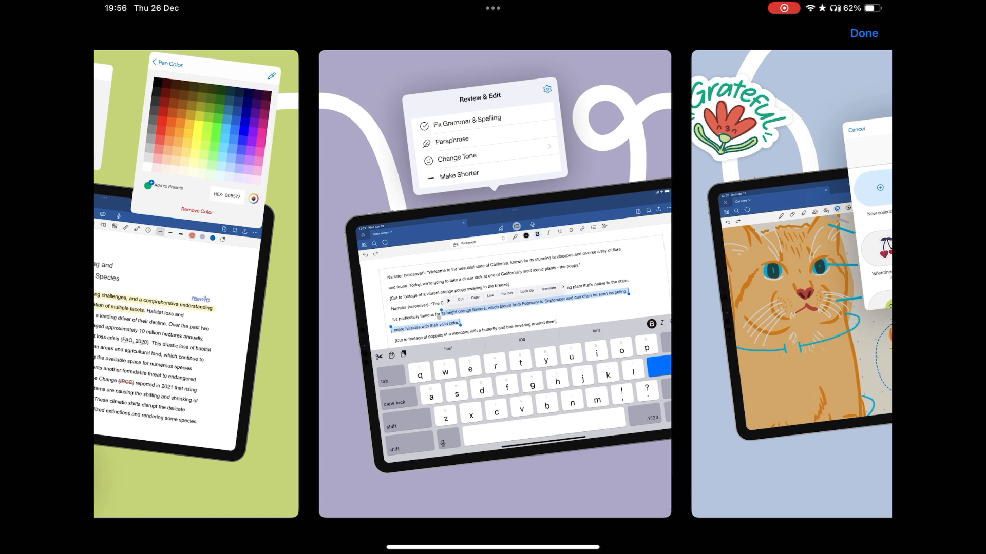